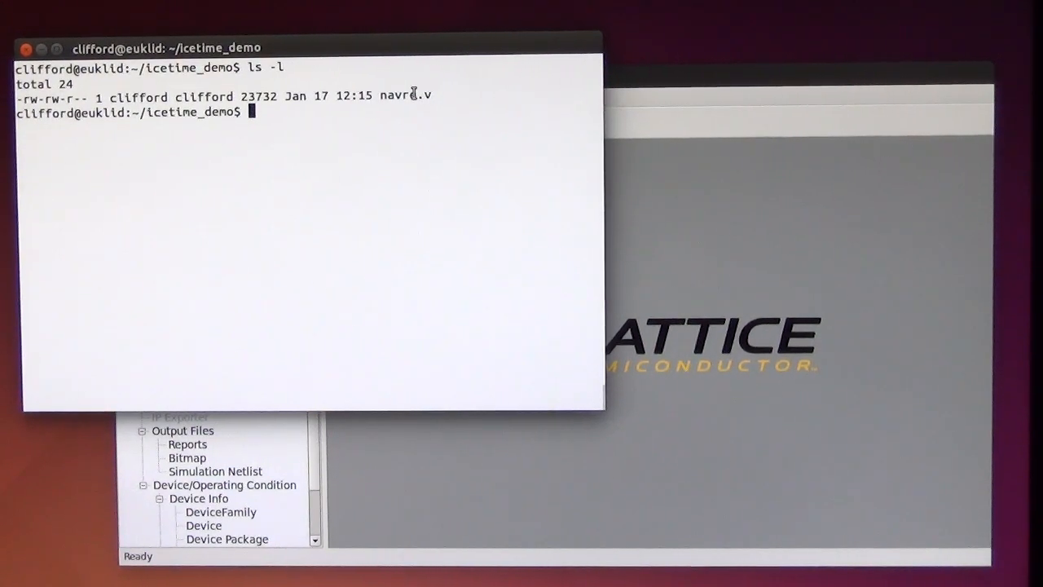
{"action": "mouse_move", "coordinate": [401, 93]}
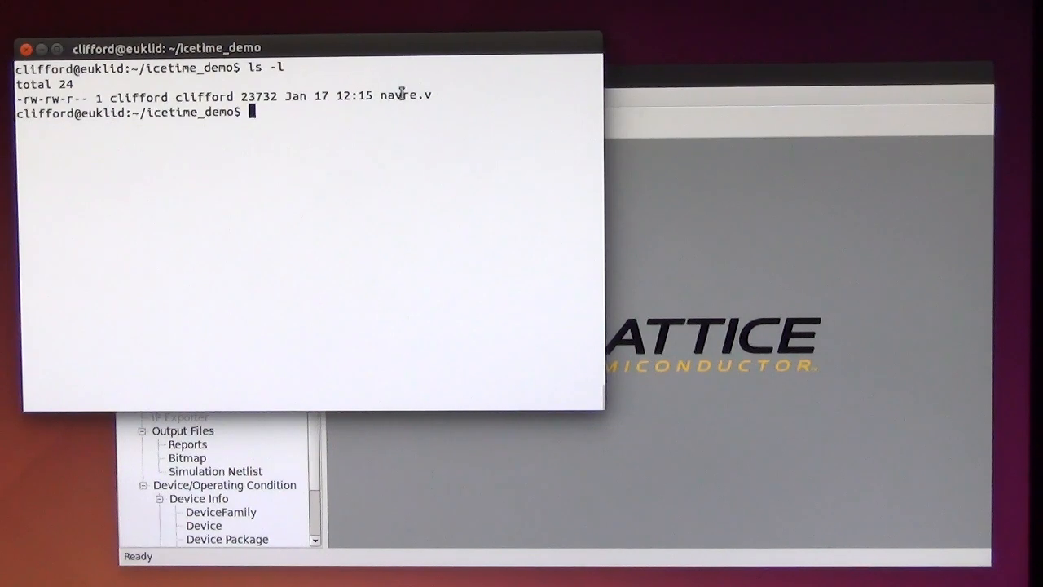
Step: Raise the Lattice iCEcube2 design window above the terminal
{"action": "double_click", "coordinate": [404, 94]}
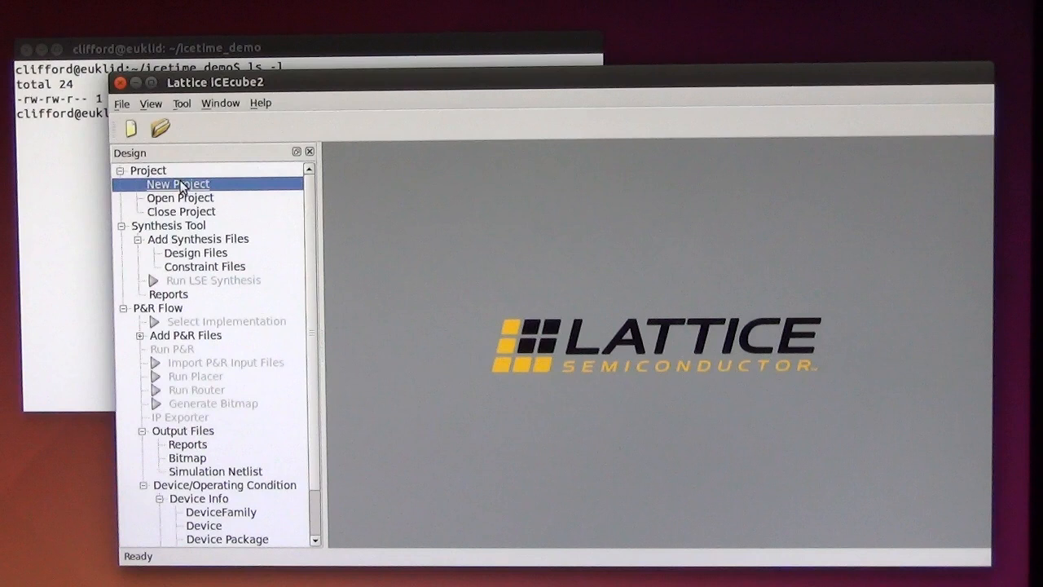
Step: Create project navre_prj targeting iCE40 HX8K in the CT256 package
{"action": "left_click", "coordinate": [176, 183]}
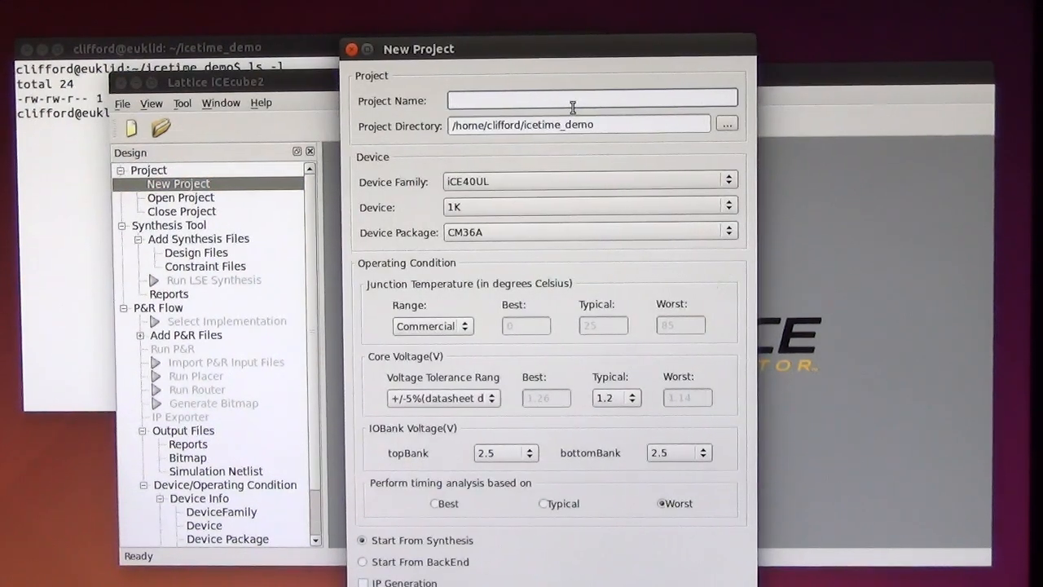
{"action": "type", "text": "navre_prj"}
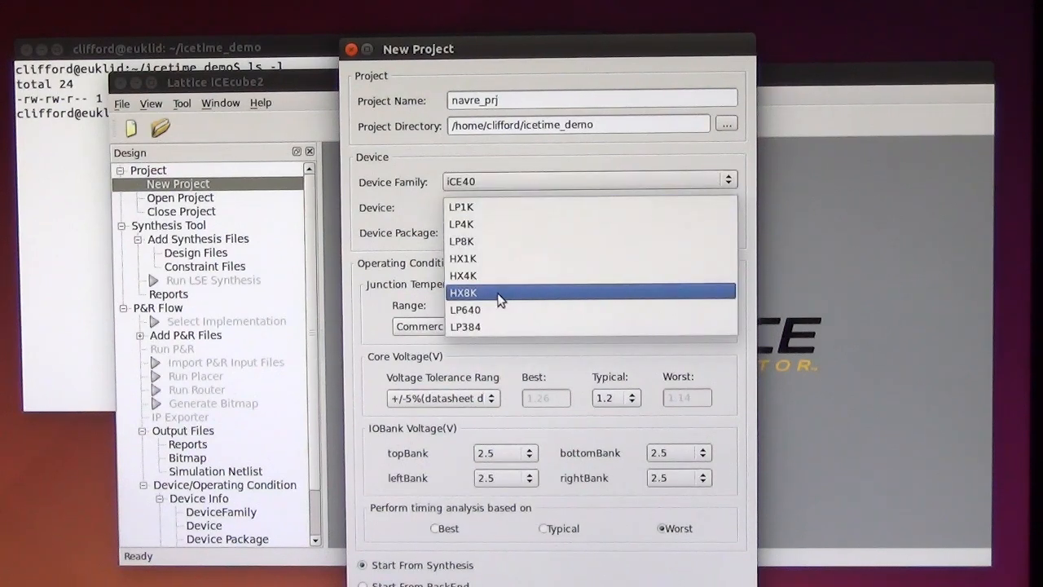
{"action": "left_click", "coordinate": [463, 292]}
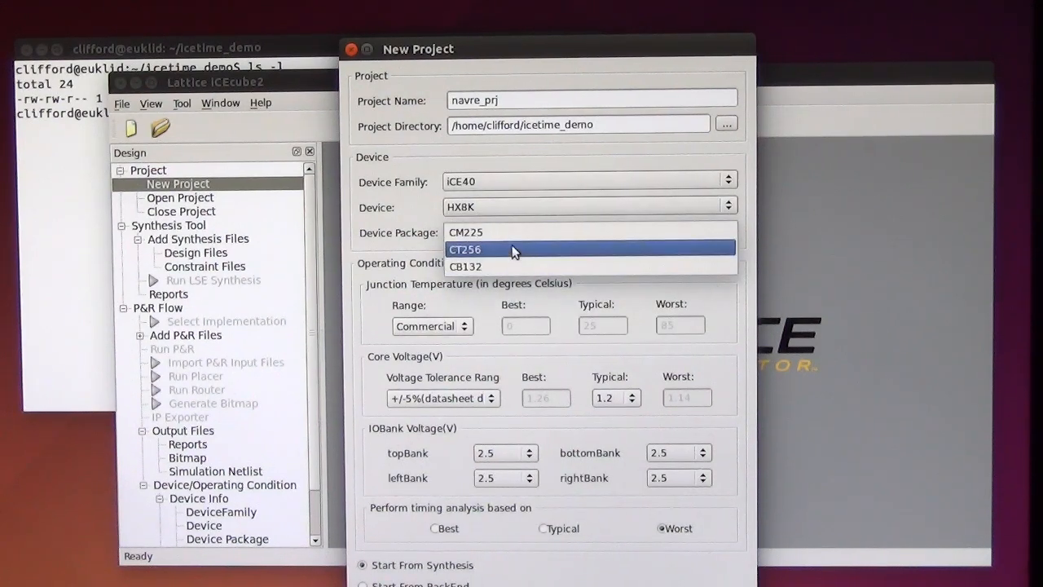
{"action": "left_click", "coordinate": [466, 249]}
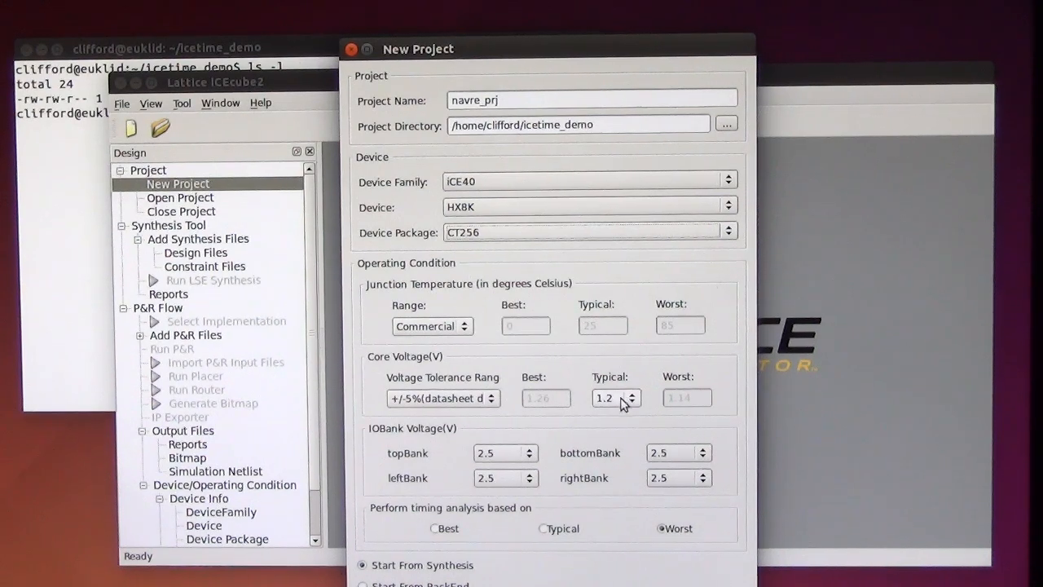
{"action": "mouse_move", "coordinate": [619, 414]}
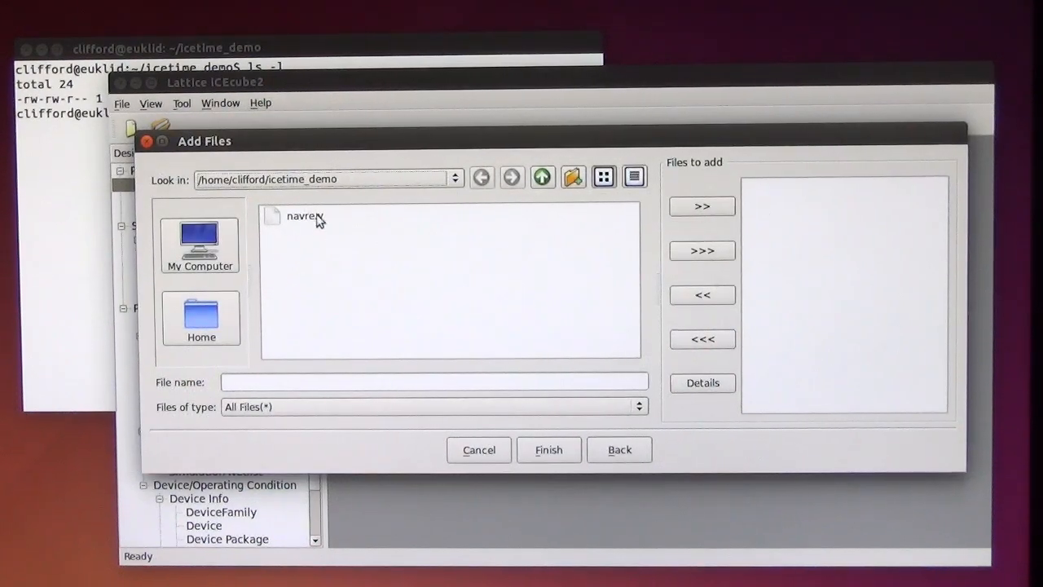
Step: Add navre.v as the design file, finish the wizard and scroll through its source
{"action": "double_click", "coordinate": [305, 215]}
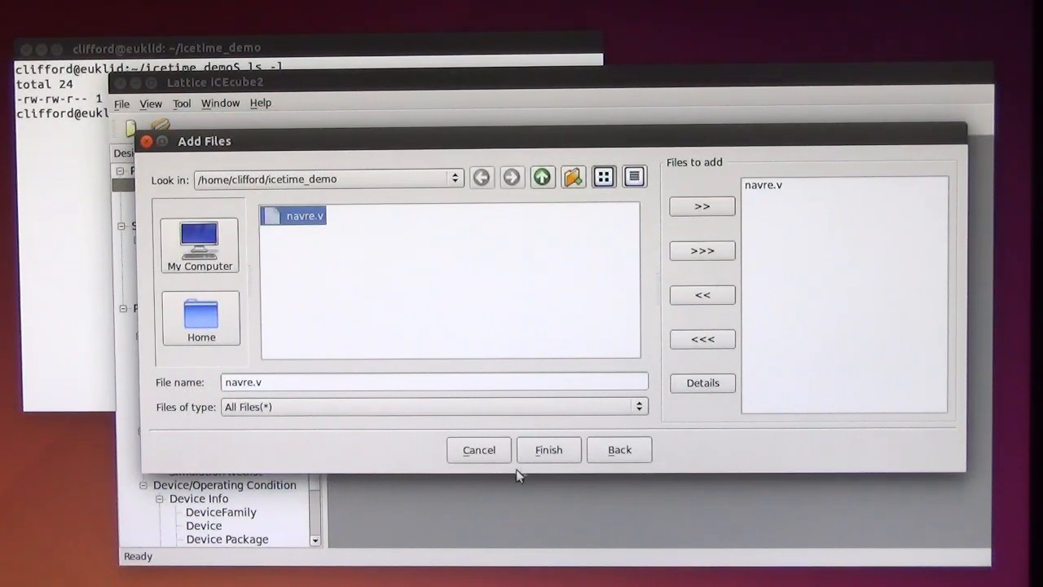
{"action": "left_click", "coordinate": [547, 450]}
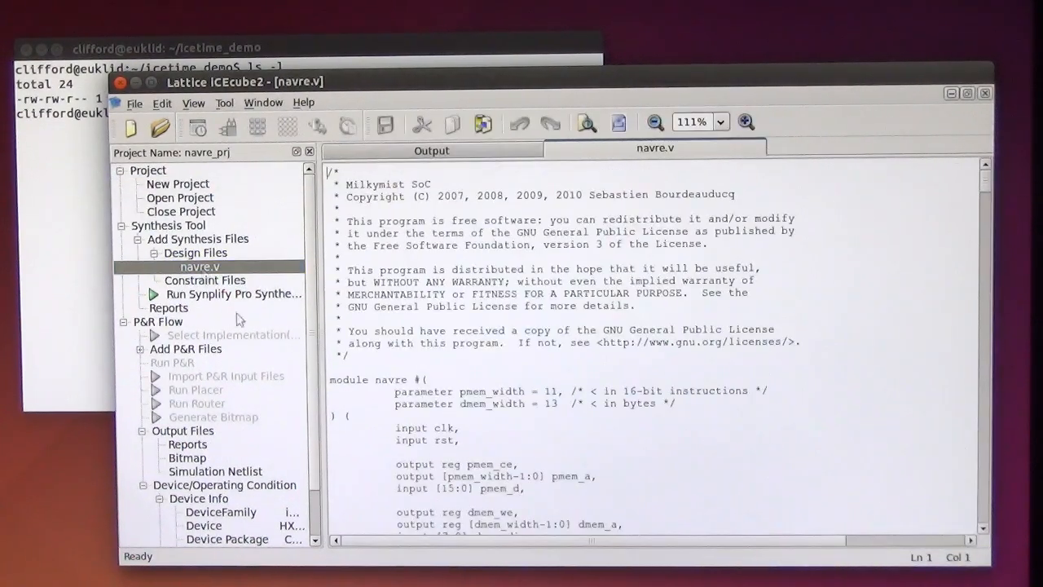
{"action": "scroll", "scroll_direction": "down", "scroll_amount": 3}
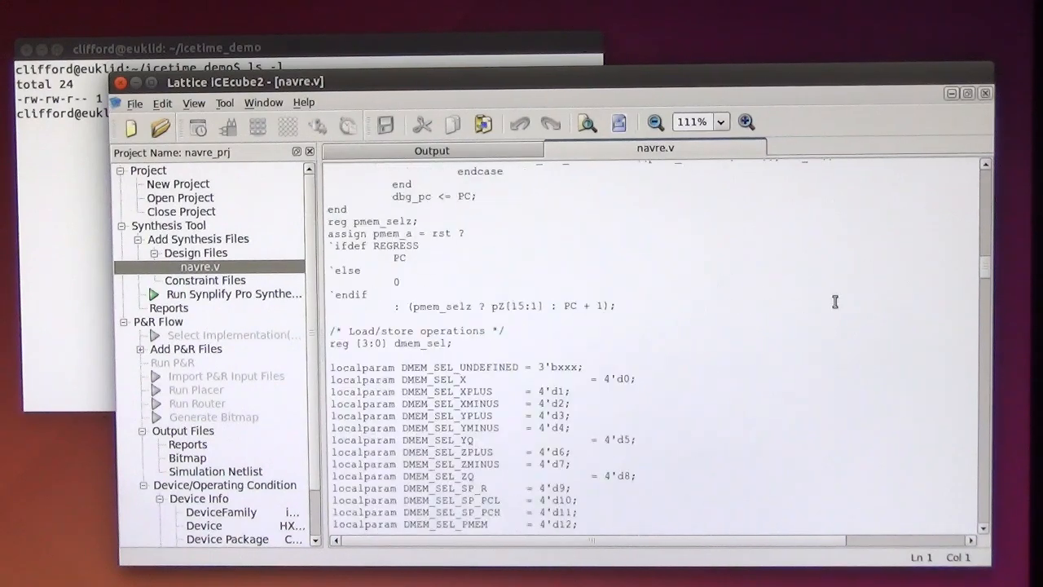
{"action": "scroll", "scroll_direction": "down", "scroll_amount": 3}
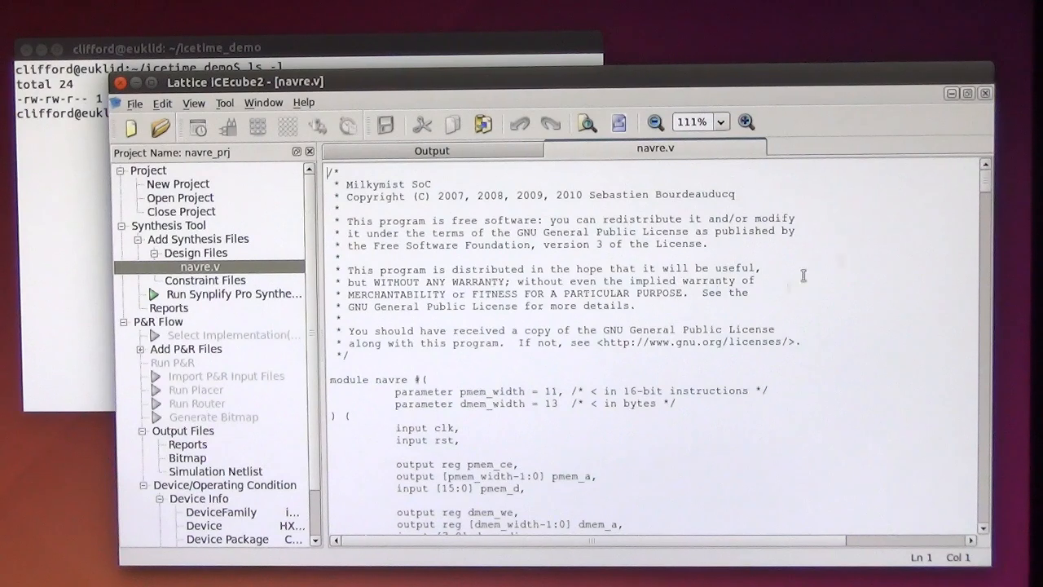
Step: Choose Lattice LSE as the synthesis tool for navre_prj
{"action": "left_click", "coordinate": [225, 101]}
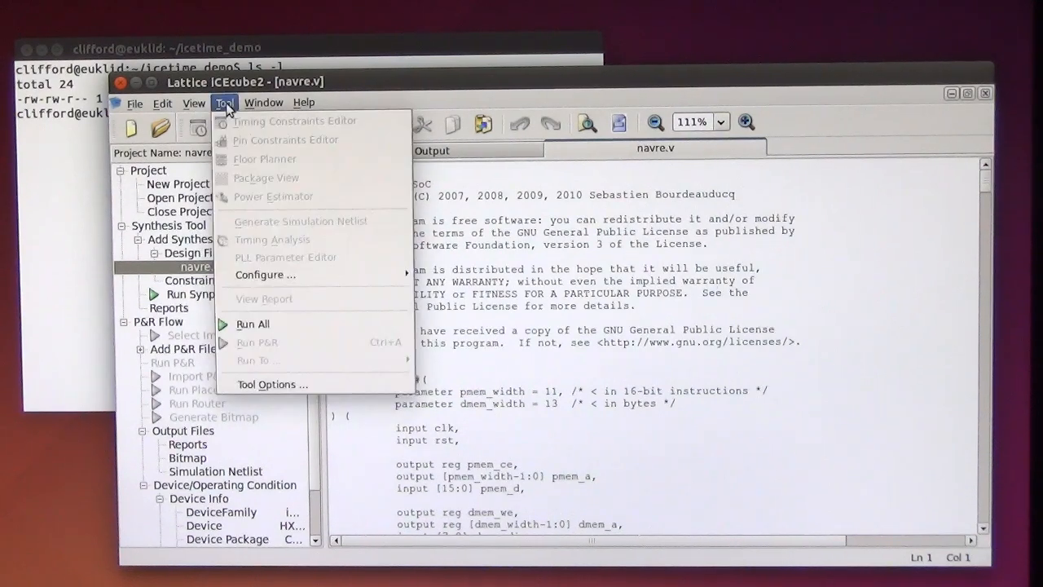
{"action": "mouse_move", "coordinate": [253, 322]}
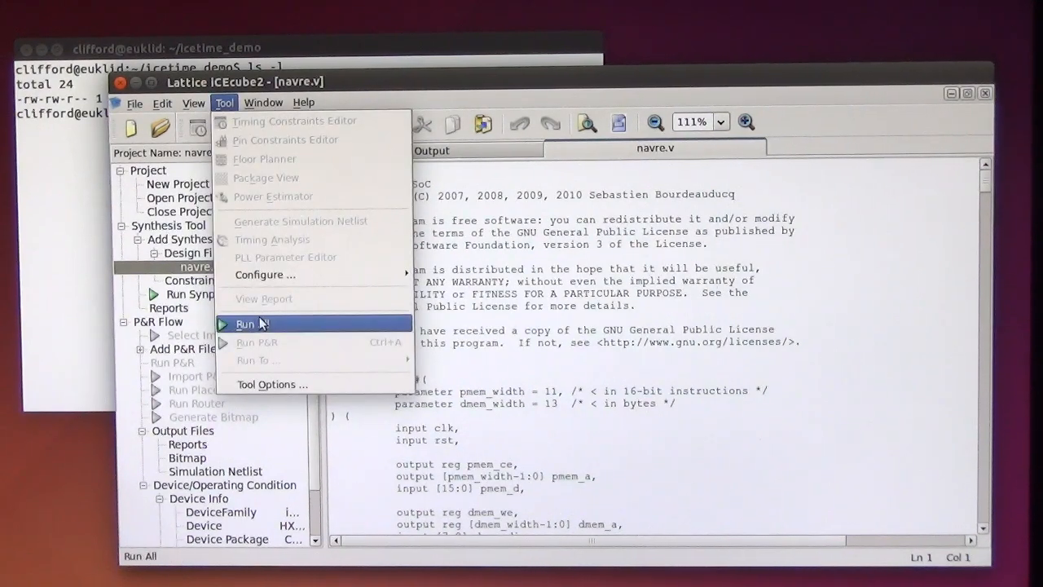
{"action": "left_click", "coordinate": [244, 323]}
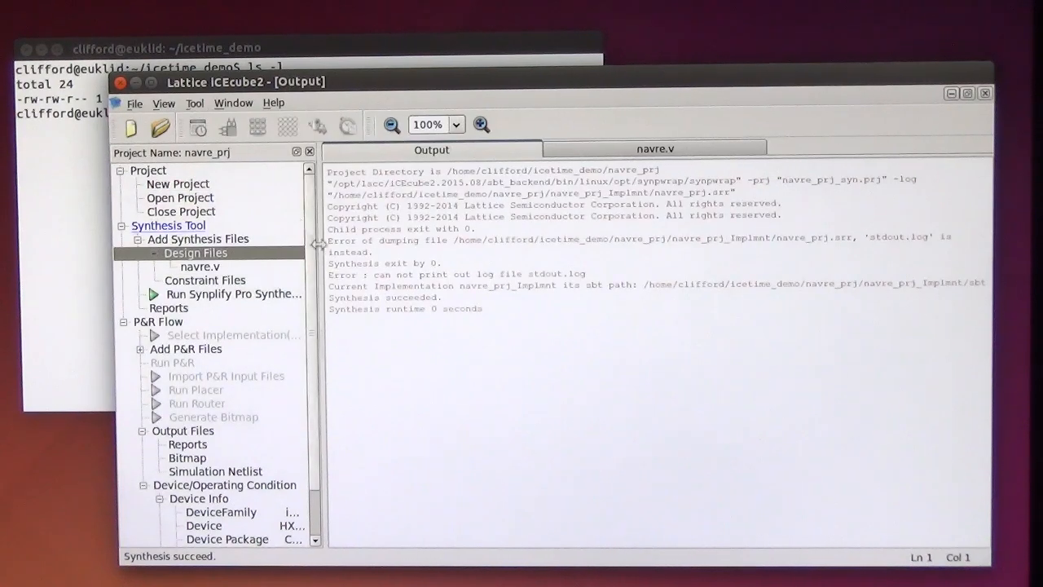
{"action": "left_click", "coordinate": [235, 293]}
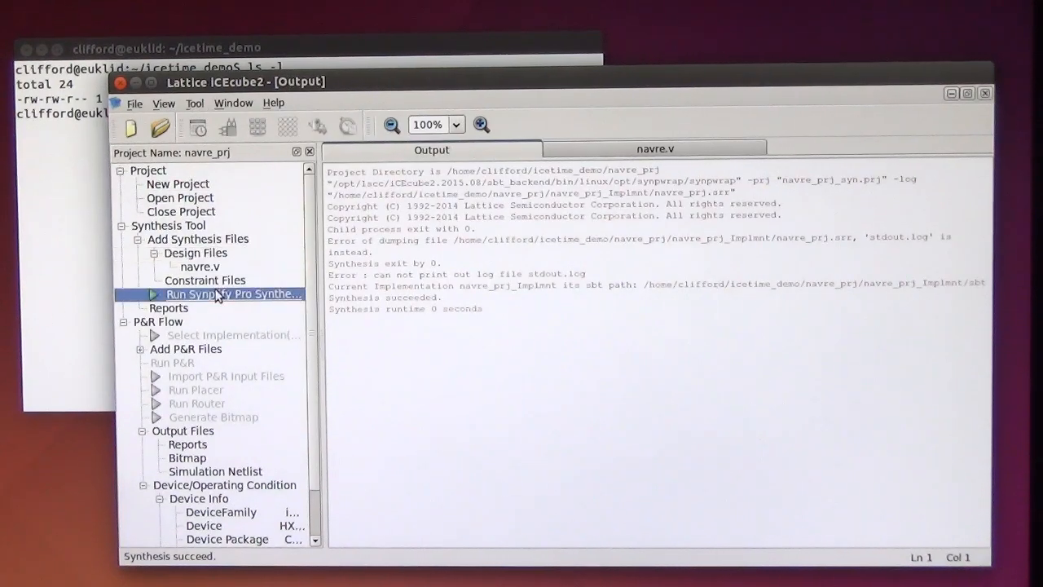
{"action": "left_click", "coordinate": [169, 225]}
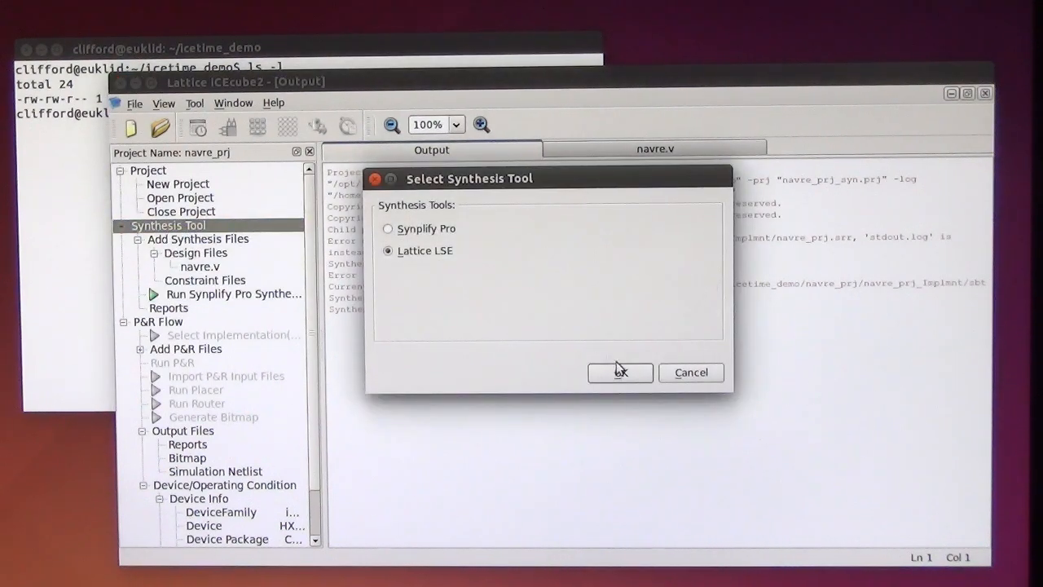
{"action": "left_click", "coordinate": [620, 372]}
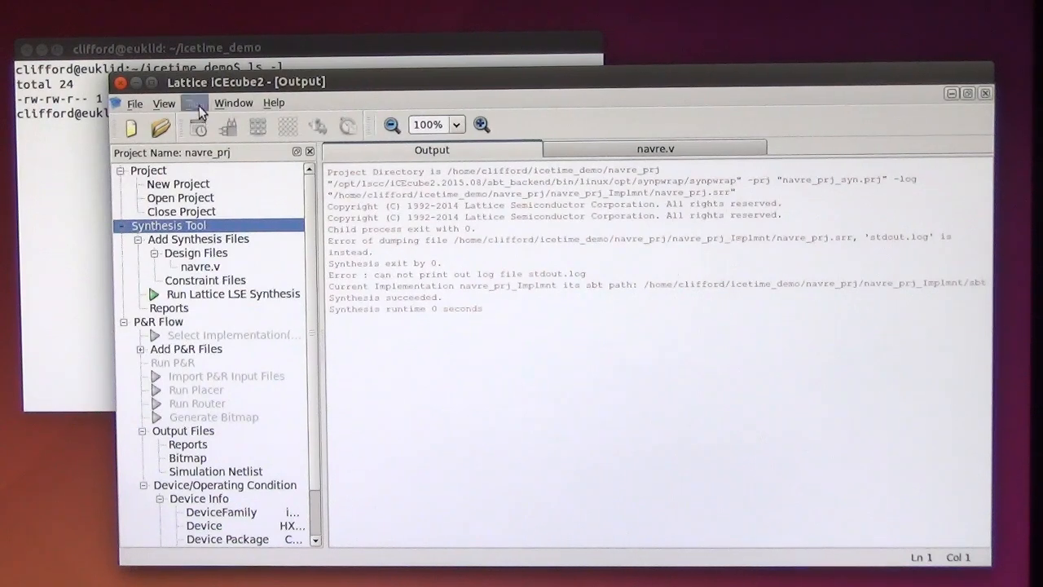
Step: Start the whole implementation flow with Tool > Run All
{"action": "left_click", "coordinate": [194, 102]}
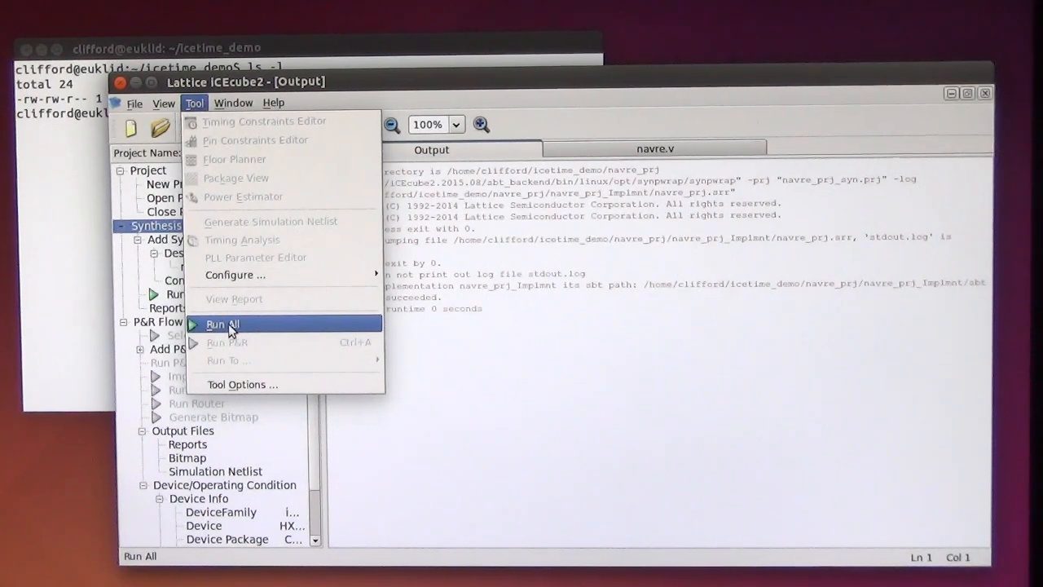
{"action": "left_click", "coordinate": [221, 323]}
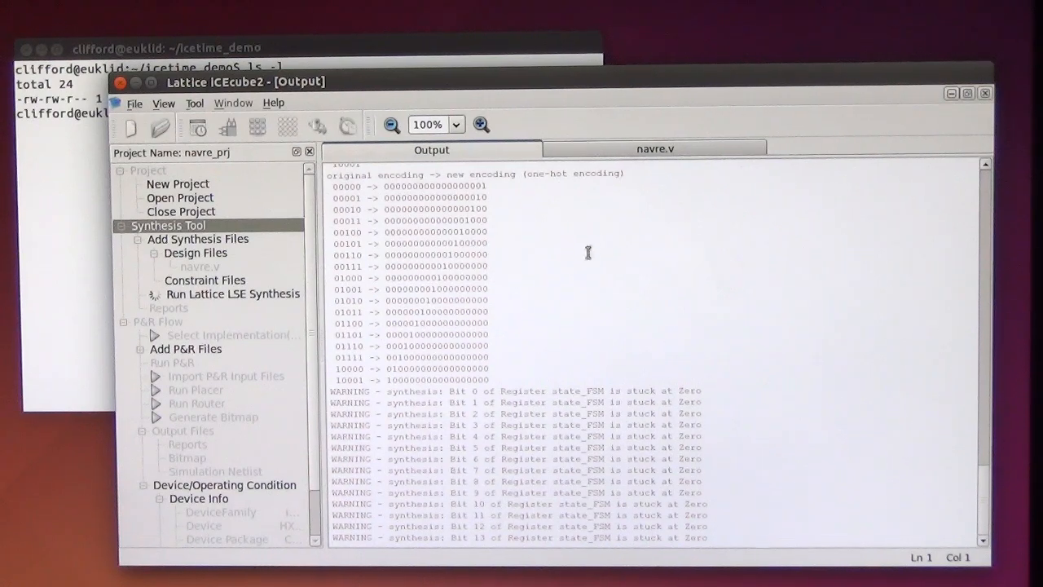
Step: Follow the Output log while placement, routing, timing and bitmap generation complete
{"action": "scroll", "scroll_direction": "down", "scroll_amount": 3}
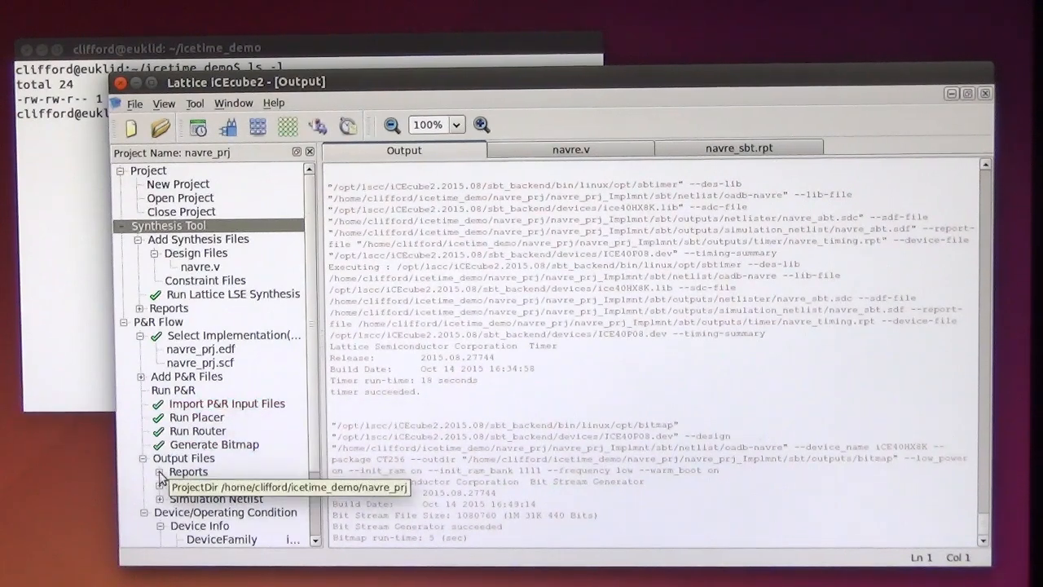
Step: Open navre_timing.rpt from Output Files > Reports in an editor tab
{"action": "scroll", "scroll_direction": "down", "scroll_amount": 3}
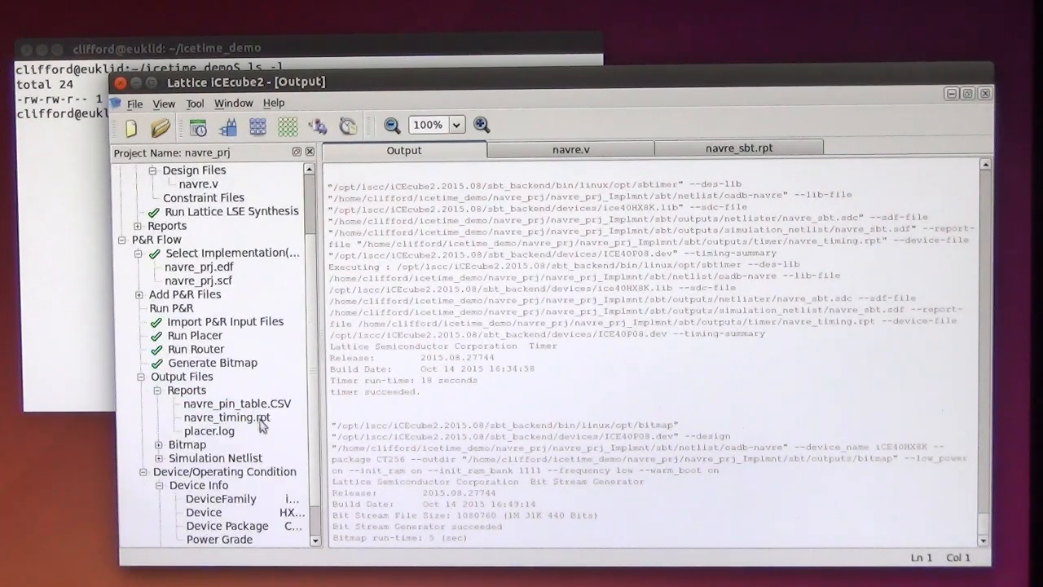
{"action": "left_click", "coordinate": [226, 417]}
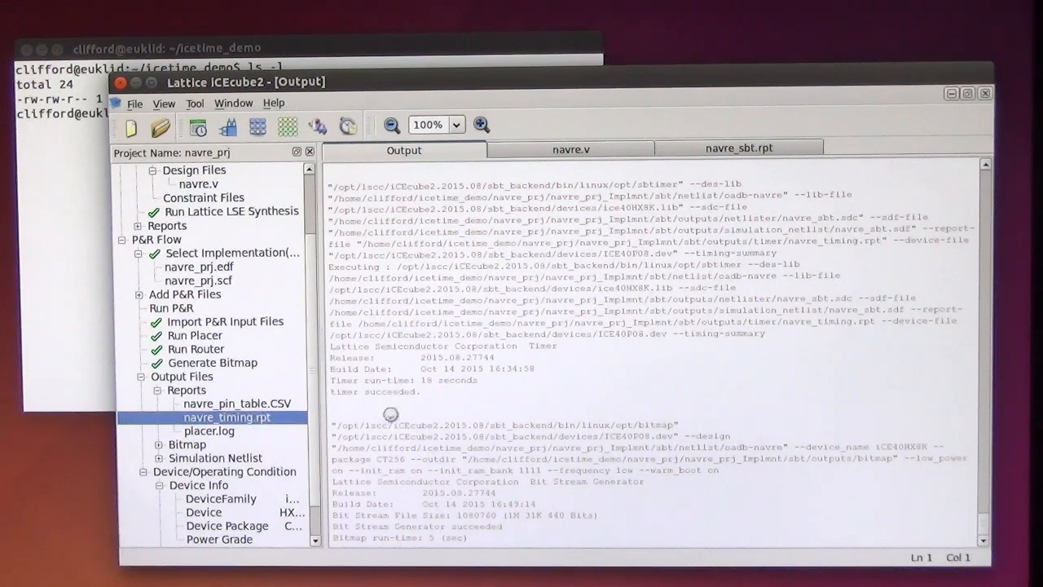
{"action": "double_click", "coordinate": [227, 418]}
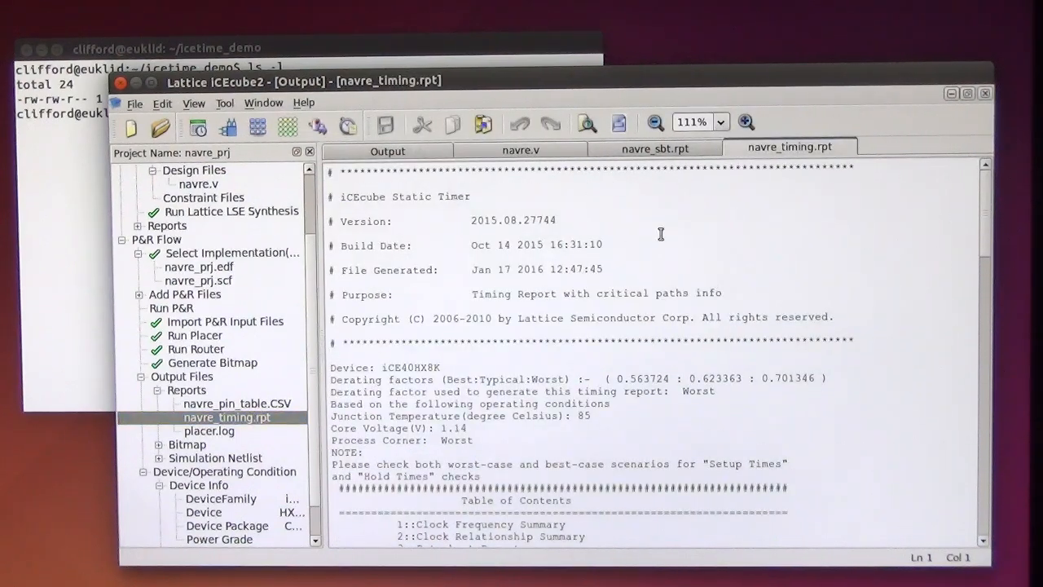
{"action": "left_click", "coordinate": [697, 235]}
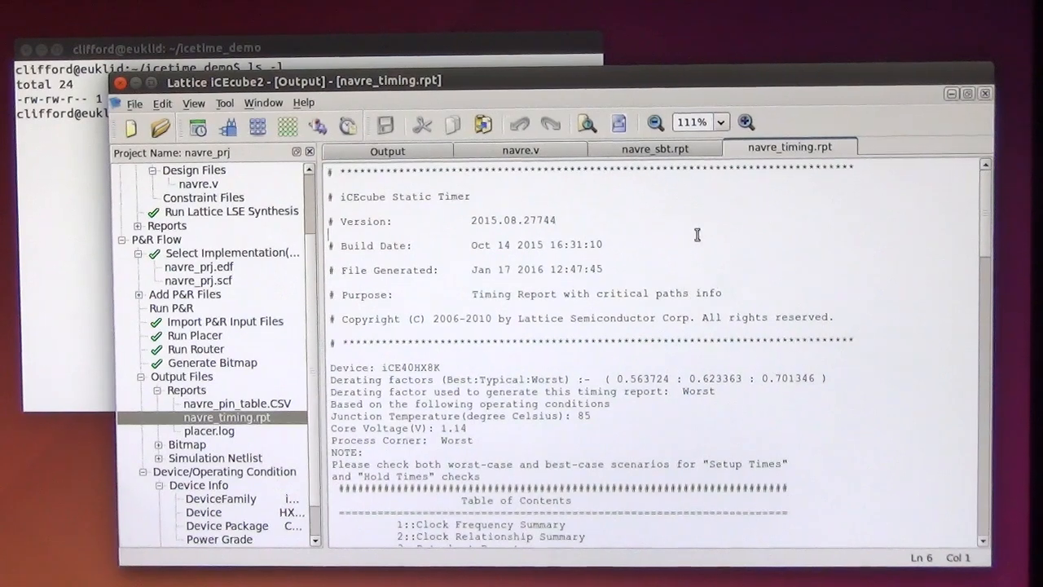
{"action": "scroll", "scroll_direction": "down", "scroll_amount": 3}
{"action": "type", "text": "io_r"}
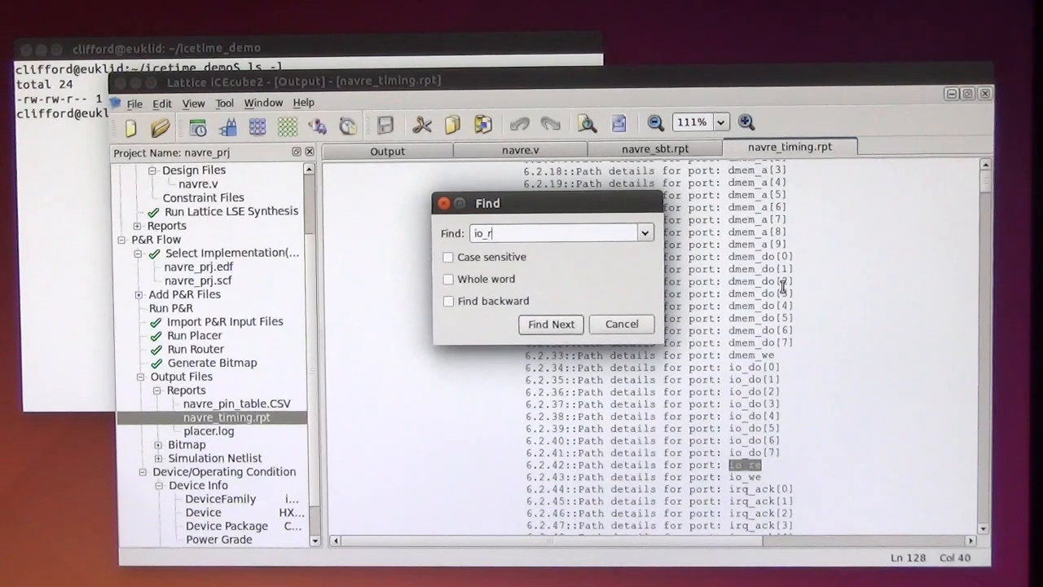
Step: Search for 'Critical' to reach the navre|clk critical path report showing 39.69 MHz
{"action": "type", "text": "Critical"}
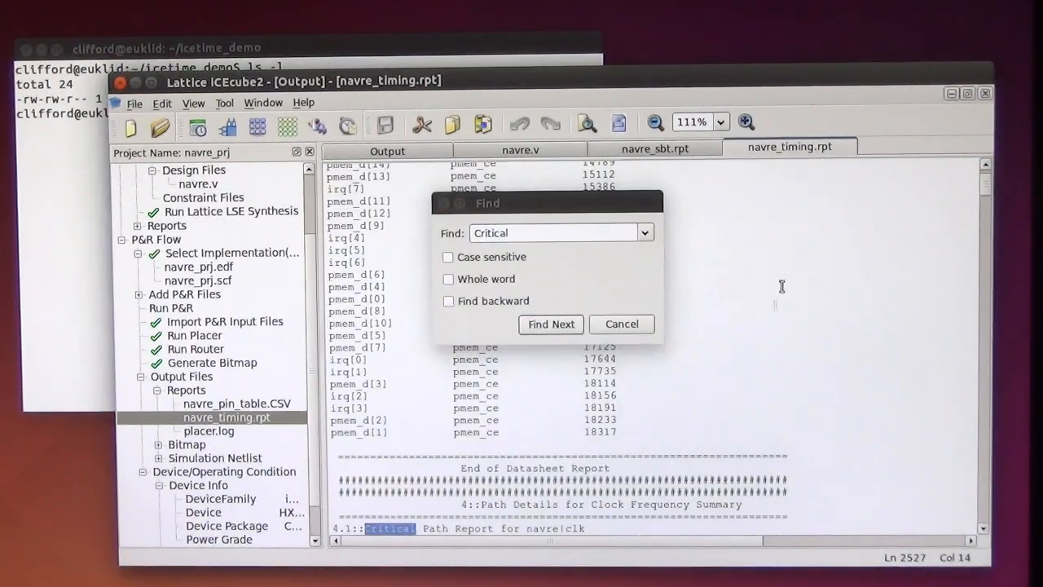
{"action": "left_click", "coordinate": [551, 323]}
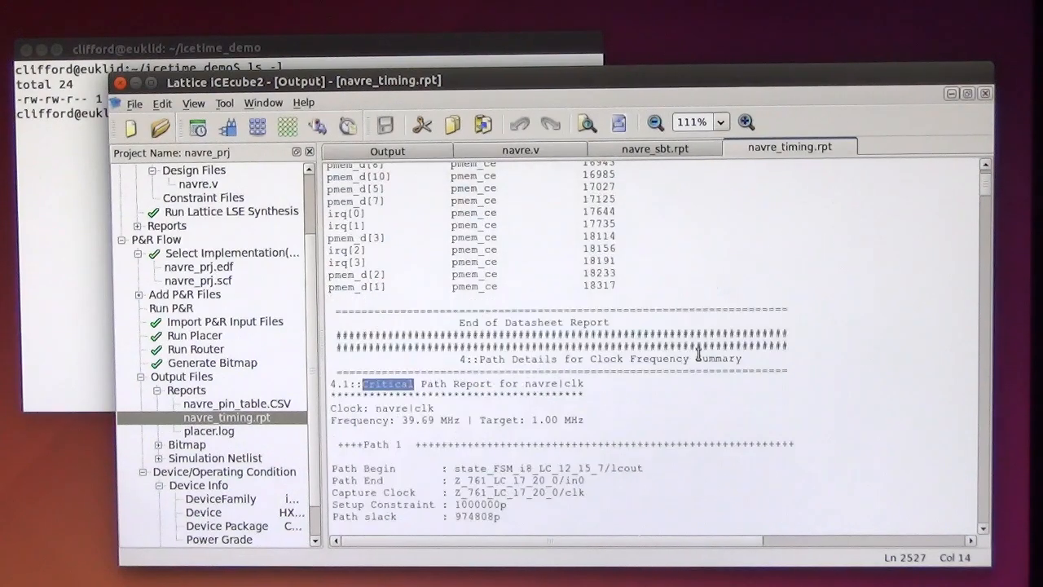
{"action": "scroll", "scroll_direction": "down", "scroll_amount": 3}
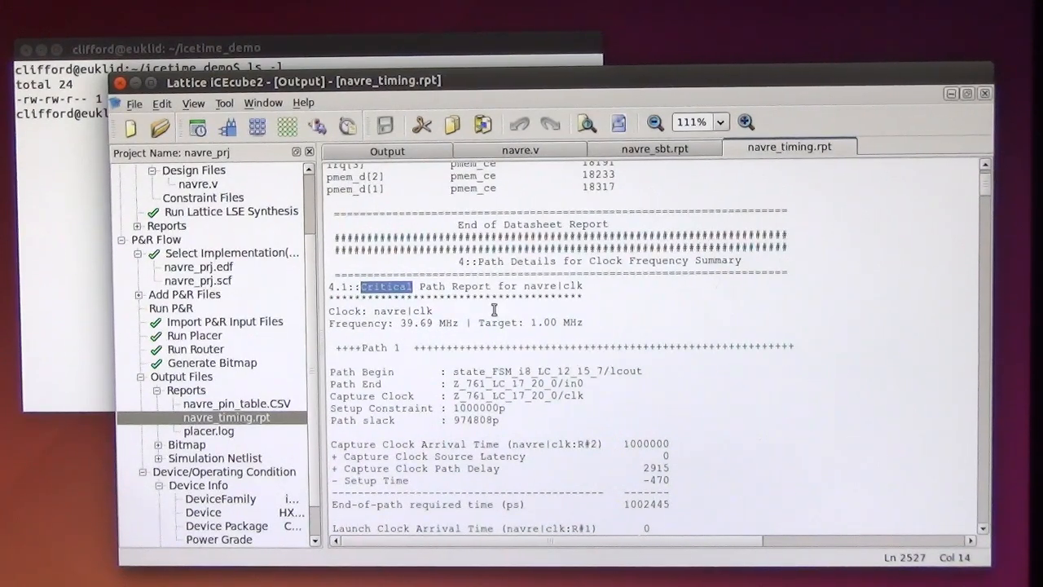
{"action": "mouse_move", "coordinate": [341, 253]}
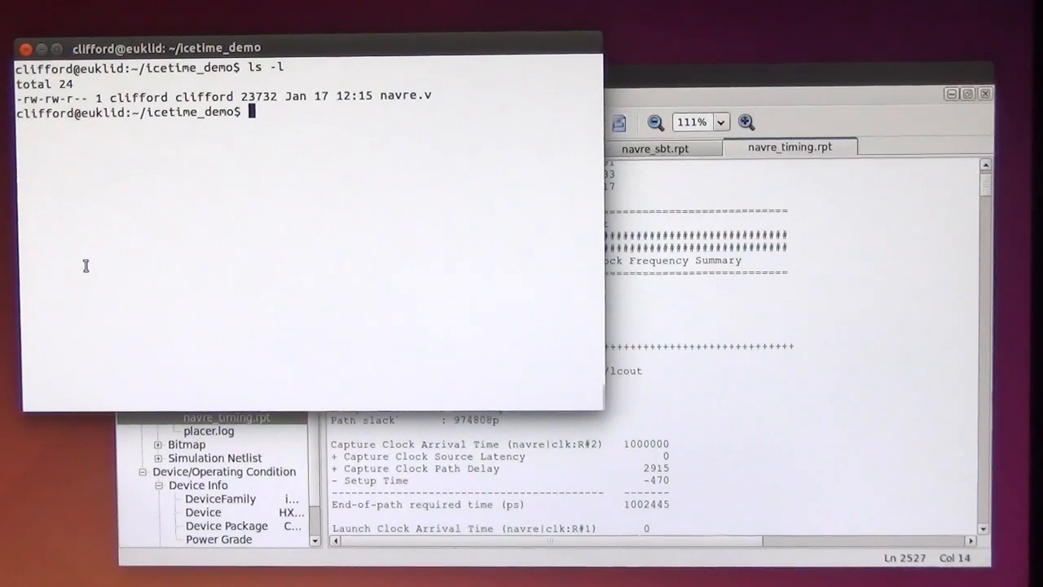
Step: Run iceunpack on navre_bitmap.bin to produce navre.asc, then start a vi command
{"action": "type", "text": "ice"}
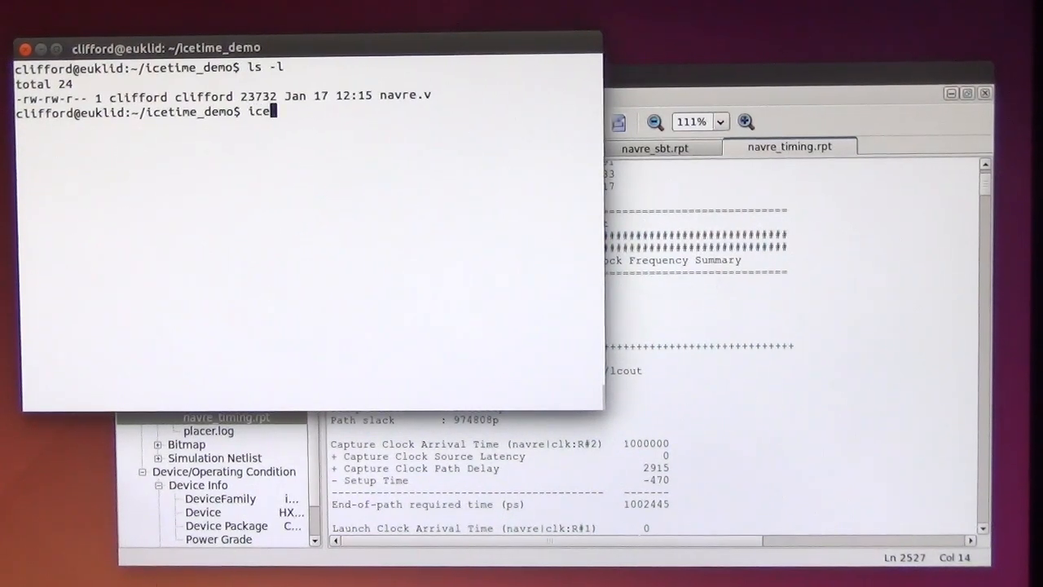
{"action": "type", "text": "unpack"}
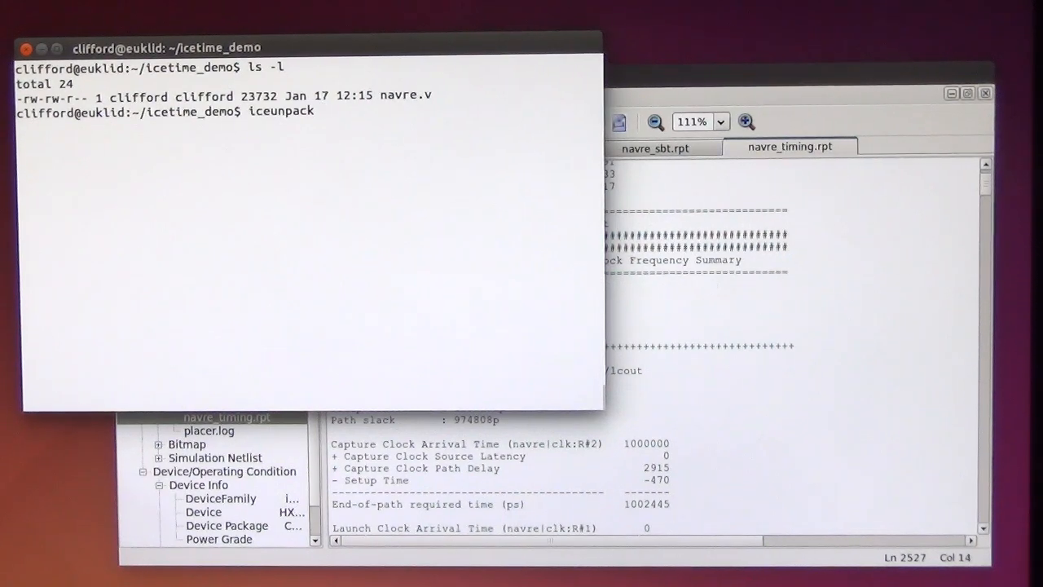
{"action": "type", "text": "navre_"}
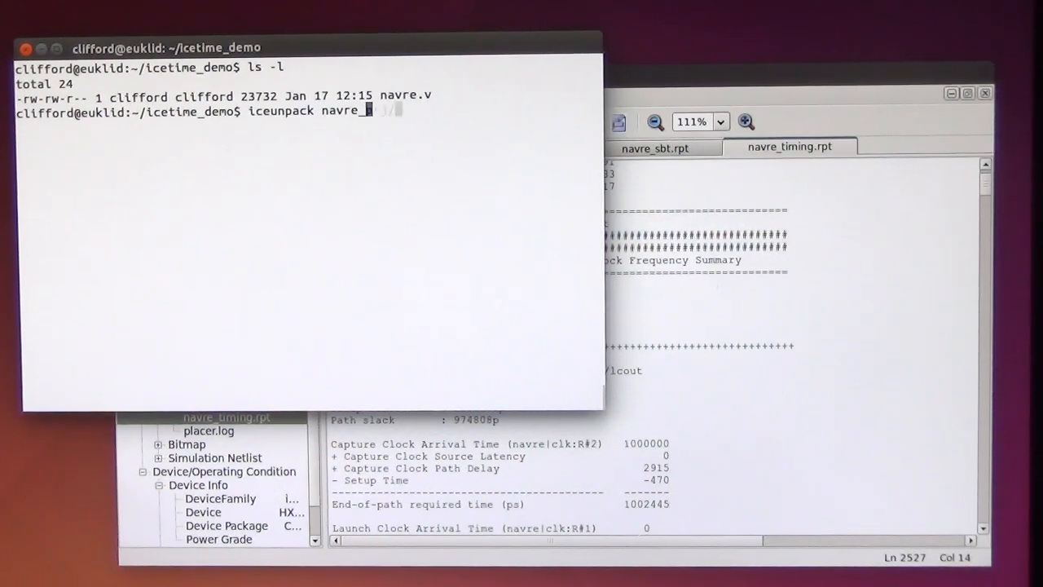
{"action": "type", "text": "prj/navre_prj_Implmnt/sbt/outputs/bitmap/"}
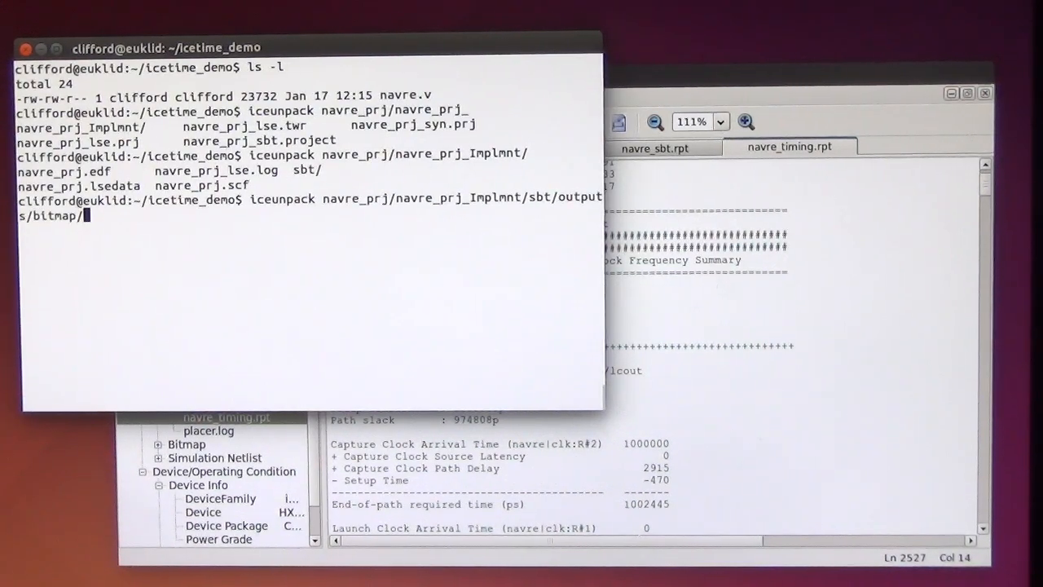
{"action": "type", "text": "navre_bitmap.b"}
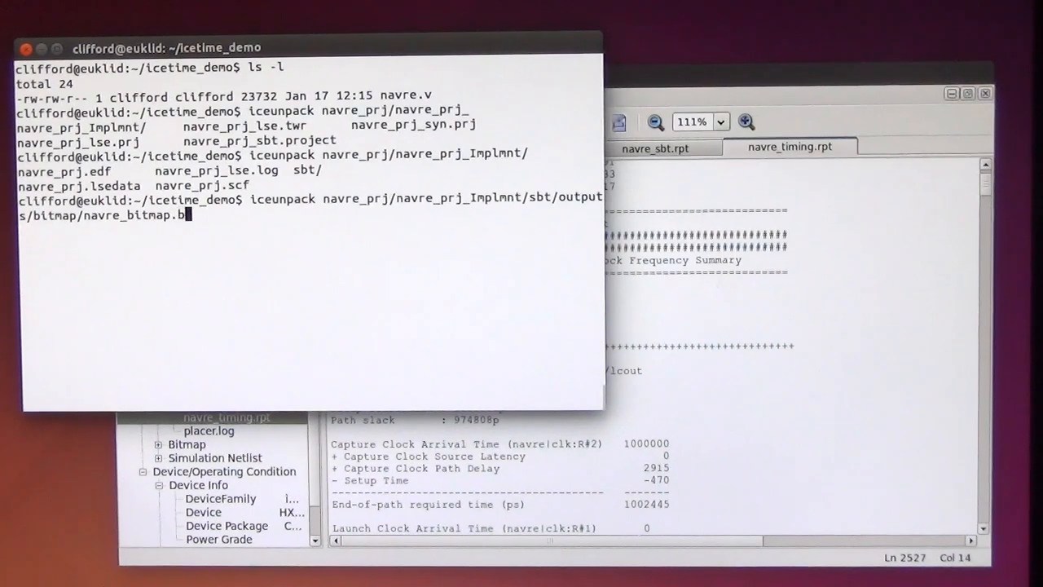
{"action": "type", "text": "na"}
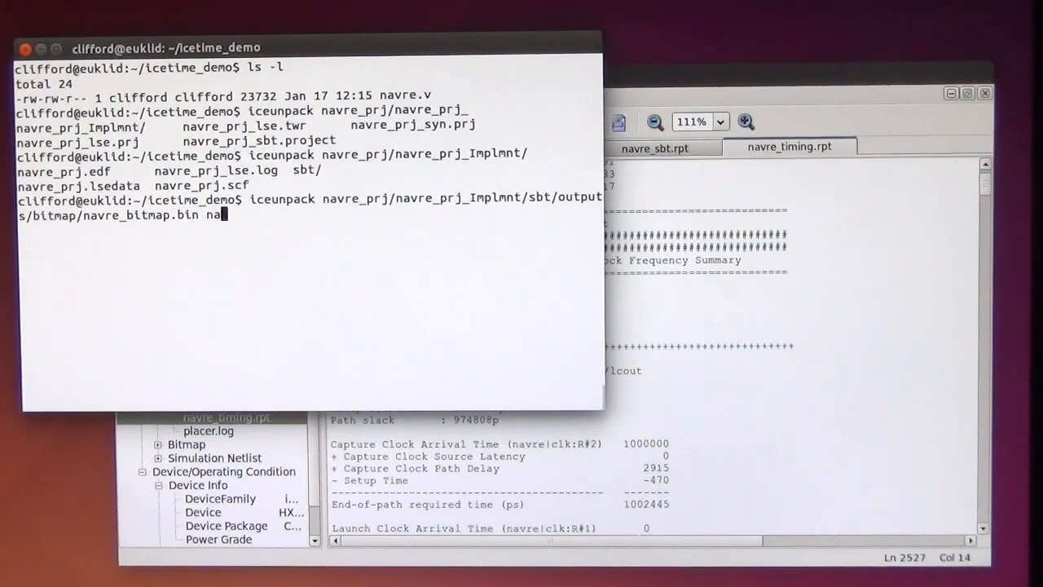
{"action": "type", "text": "vre.asc"}
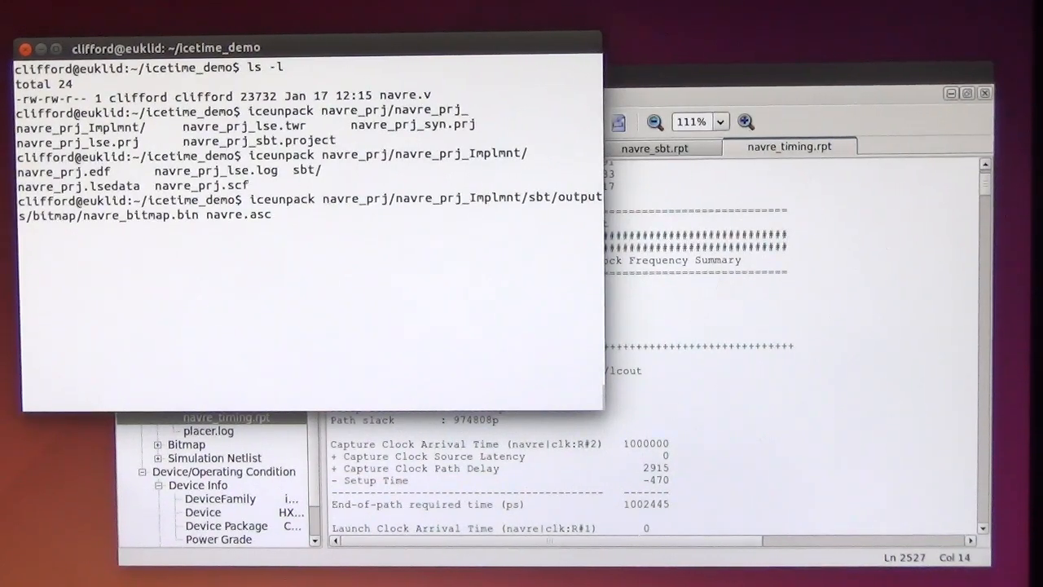
{"action": "type", "text": "vi navre"}
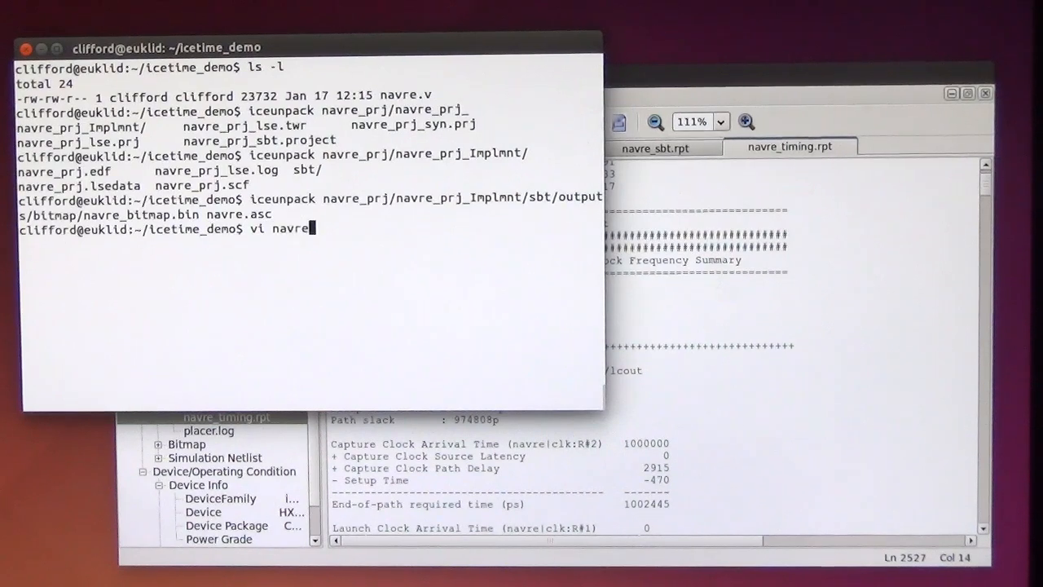
Step: Inspect navre.asc in vi, then run icetime -mit navre.asc reporting 25.54 ns (39.15 MHz)
{"action": "key", "text": "Return"}
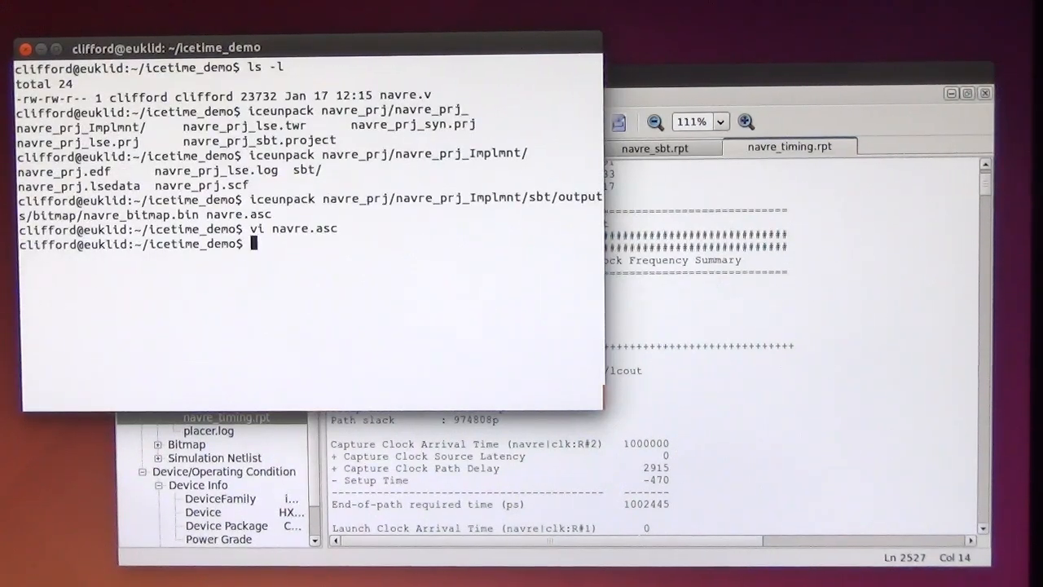
{"action": "type", "text": "icetime"}
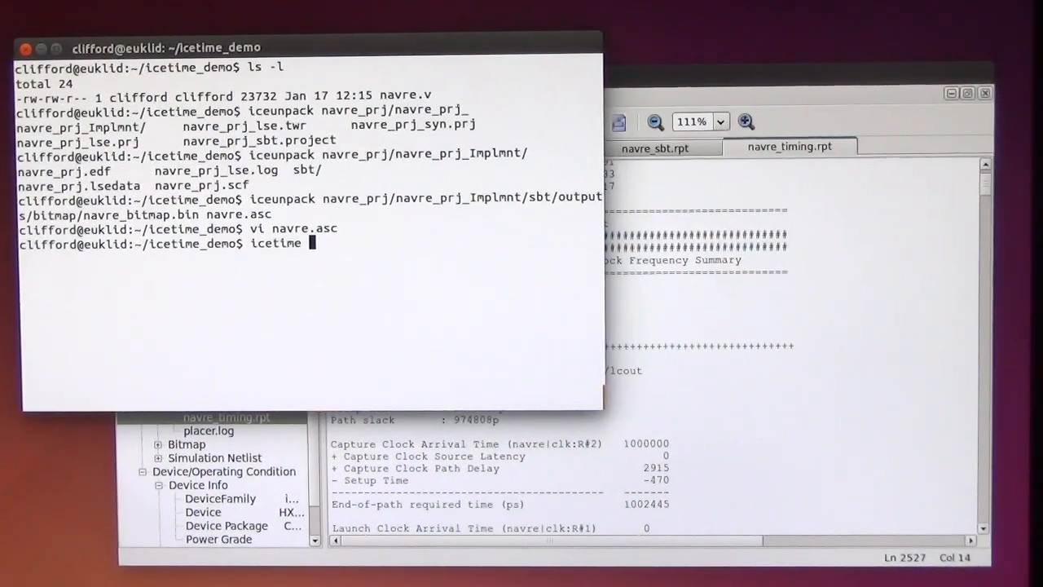
{"action": "type", "text": "-mit"}
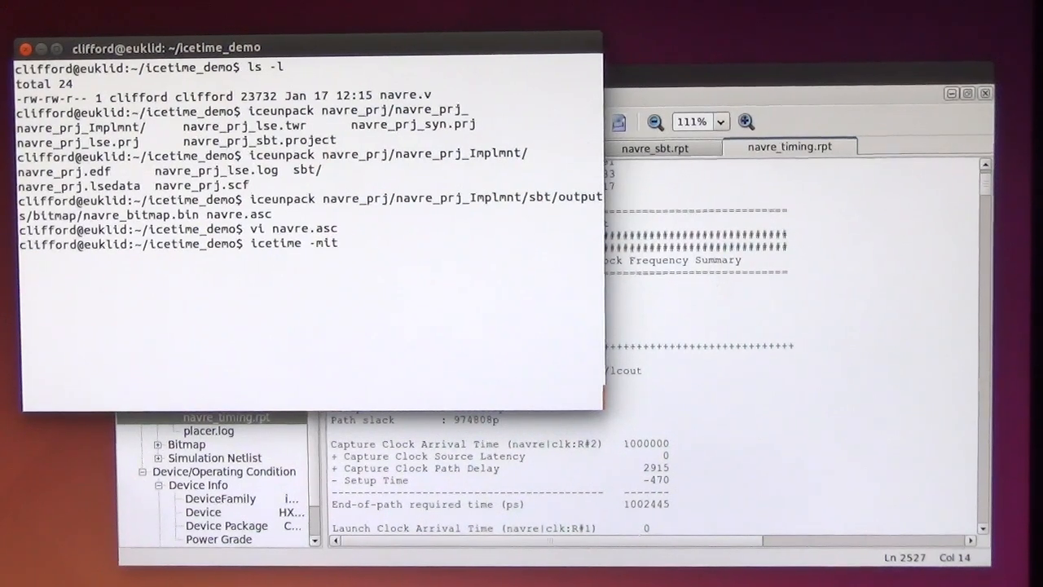
{"action": "type", "text": "navre.asc"}
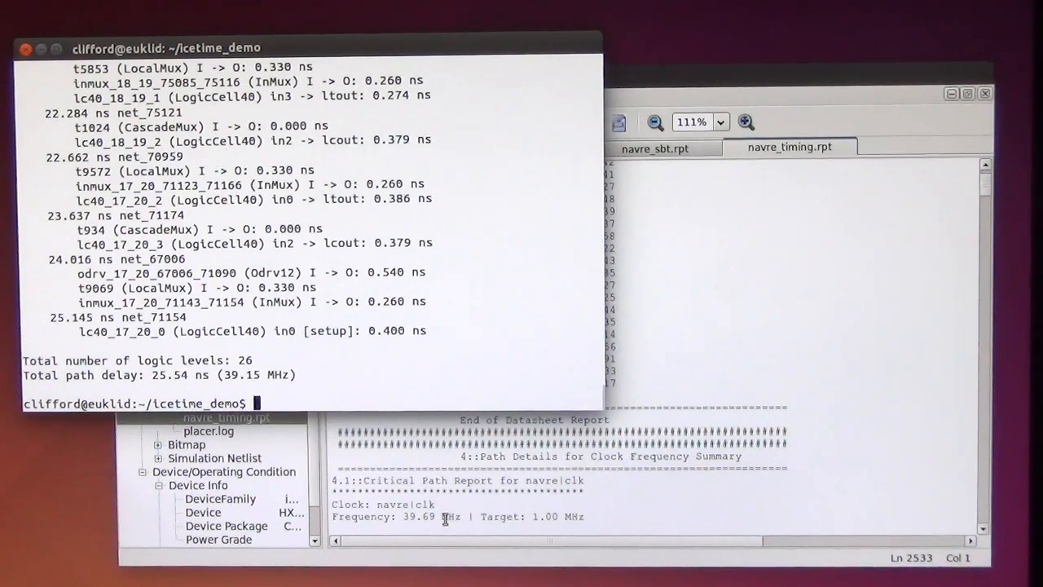
{"action": "mouse_move", "coordinate": [453, 378]}
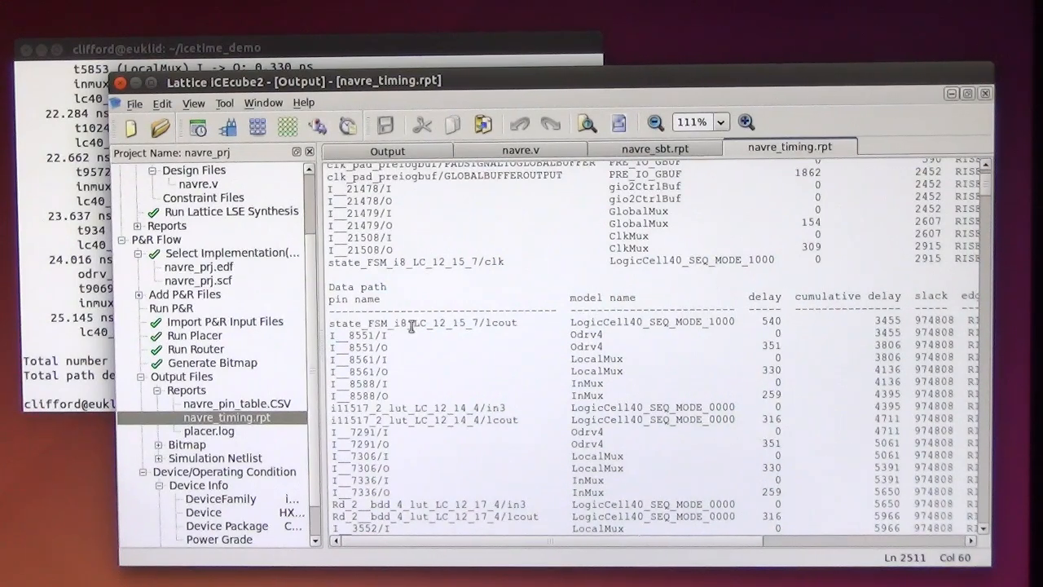
{"action": "mouse_move", "coordinate": [463, 329]}
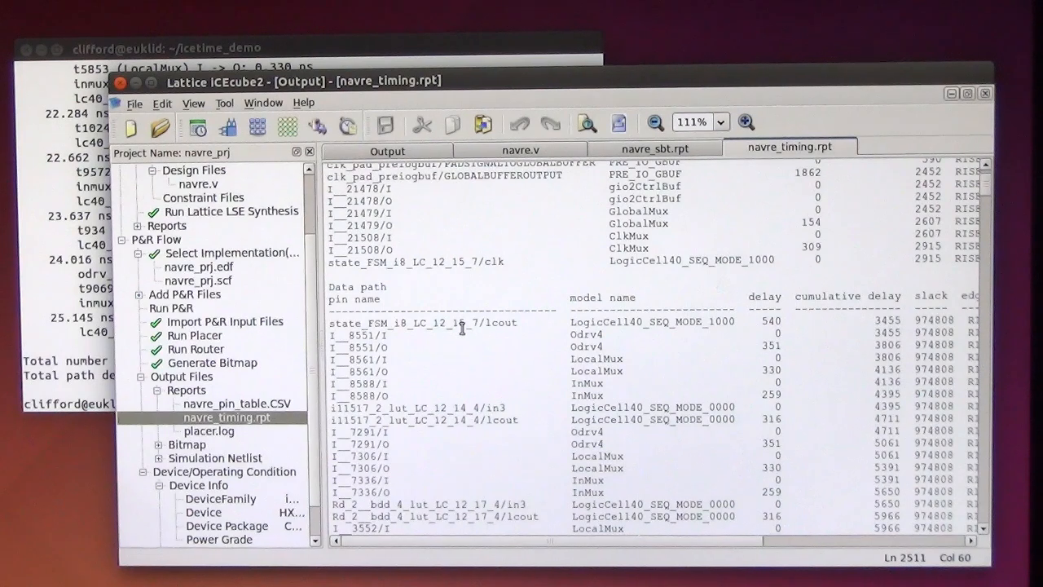
Step: Mark the state_FSM_i8_LC_12_15_7/lcout starting cell of the critical data path
{"action": "double_click", "coordinate": [499, 323]}
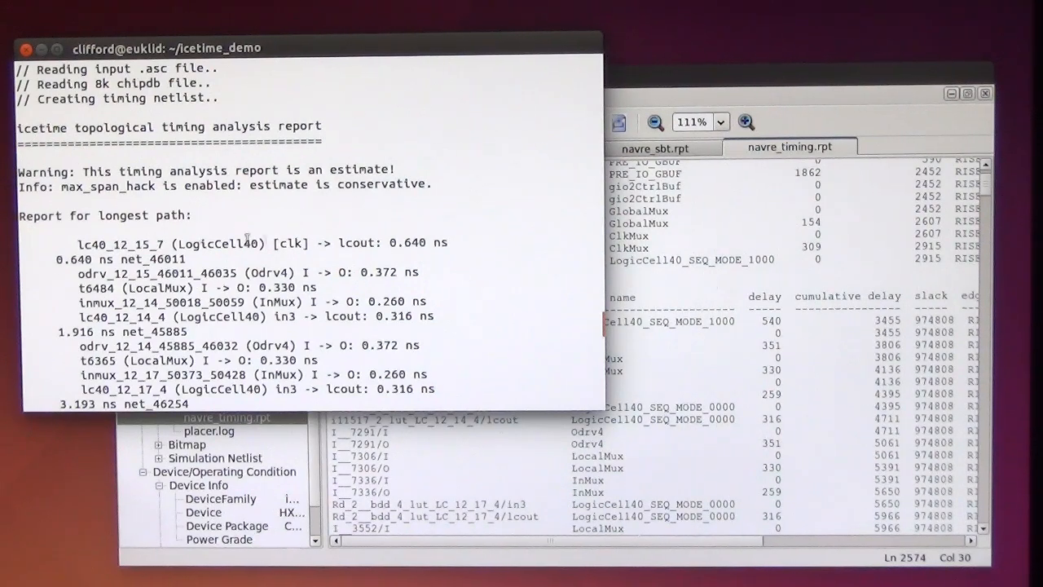
Step: Mark the starting logic cell lc40_12_15_7 and the ending setup pin in0 in the icetime report
{"action": "double_click", "coordinate": [359, 241]}
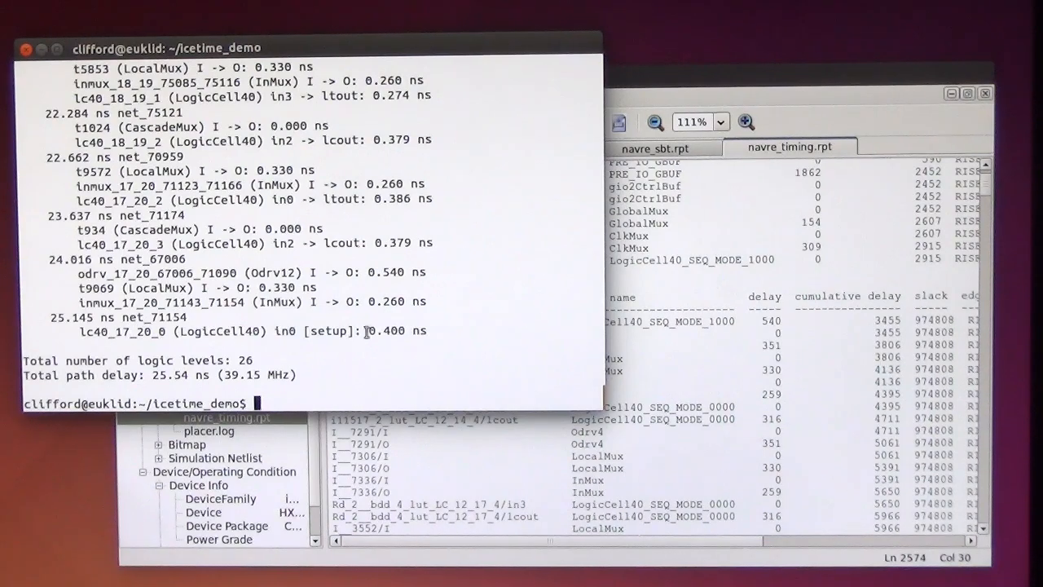
{"action": "double_click", "coordinate": [283, 331]}
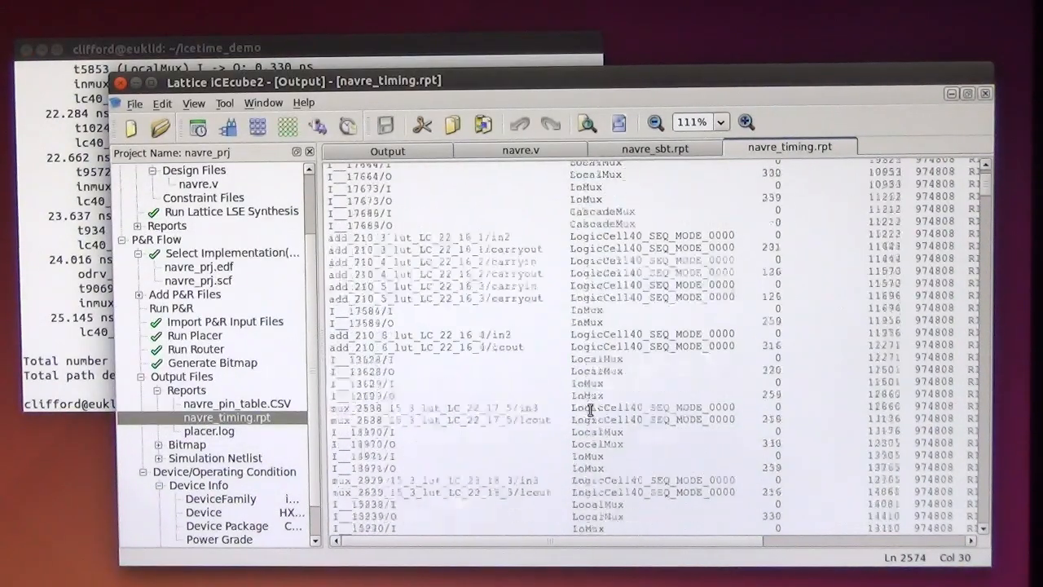
Step: Scroll navre_timing.rpt to the data path end at cell 17_20_0 input in0
{"action": "scroll", "scroll_direction": "down", "scroll_amount": 3}
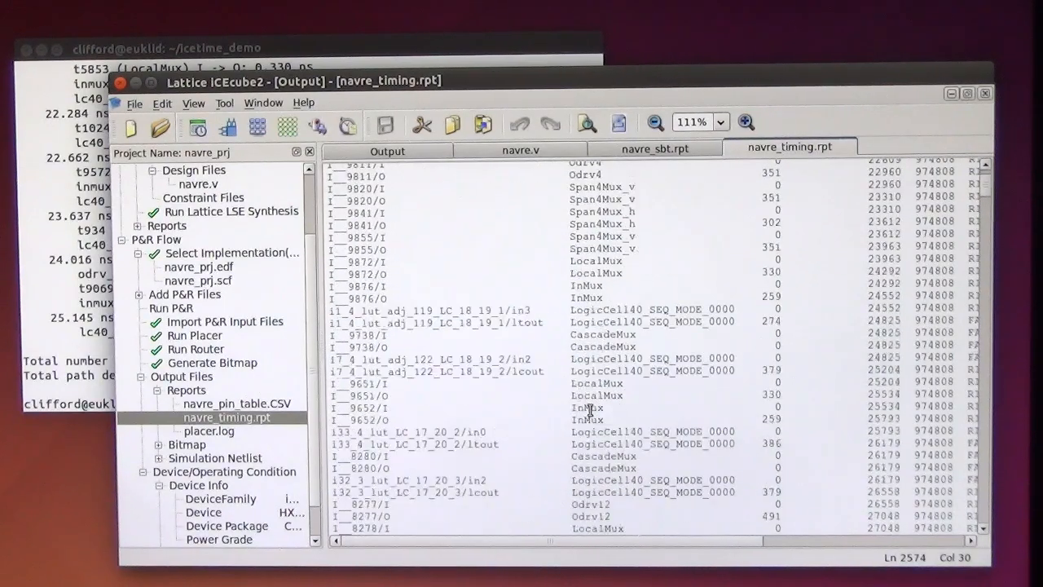
{"action": "scroll", "scroll_direction": "down", "scroll_amount": 3}
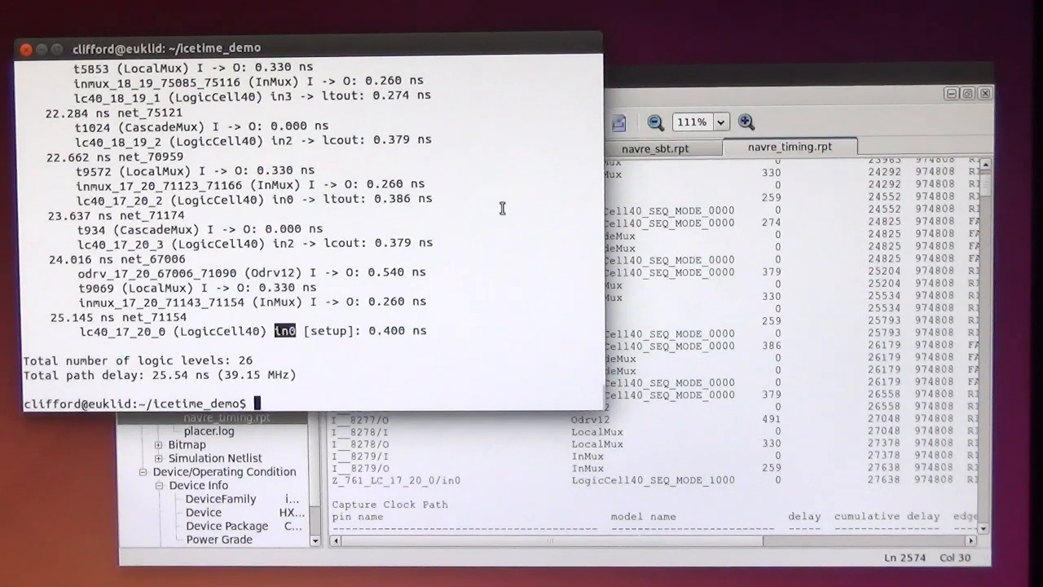
{"action": "mouse_move", "coordinate": [763, 250]}
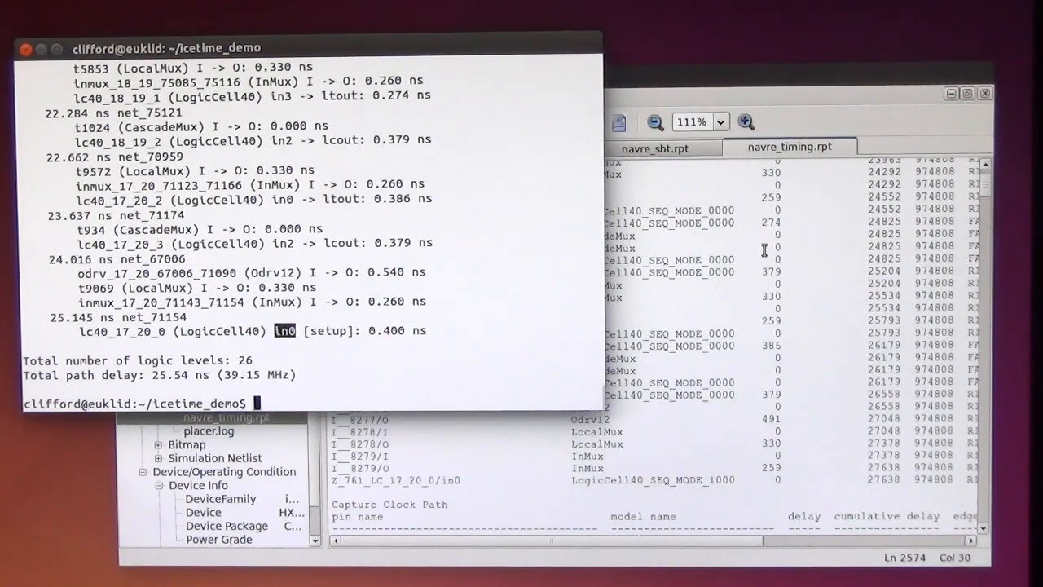
{"action": "mouse_move", "coordinate": [561, 235]}
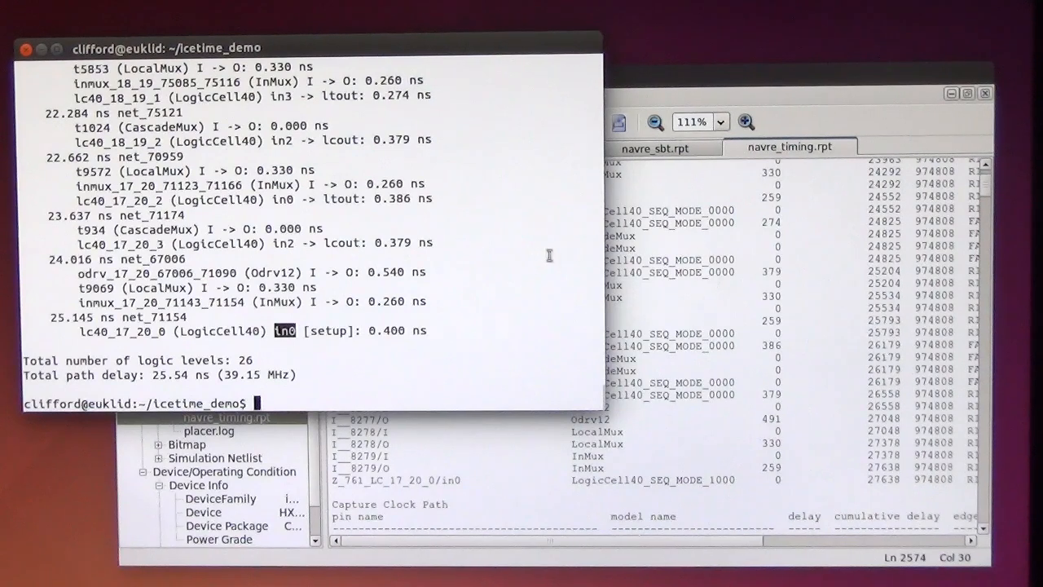
{"action": "mouse_move", "coordinate": [506, 302]}
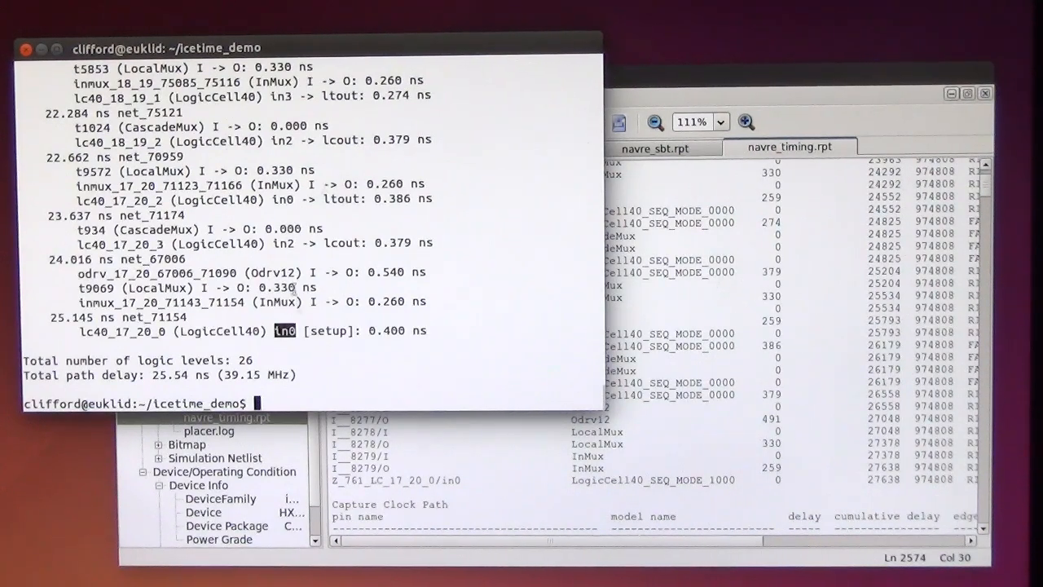
{"action": "mouse_move", "coordinate": [437, 305]}
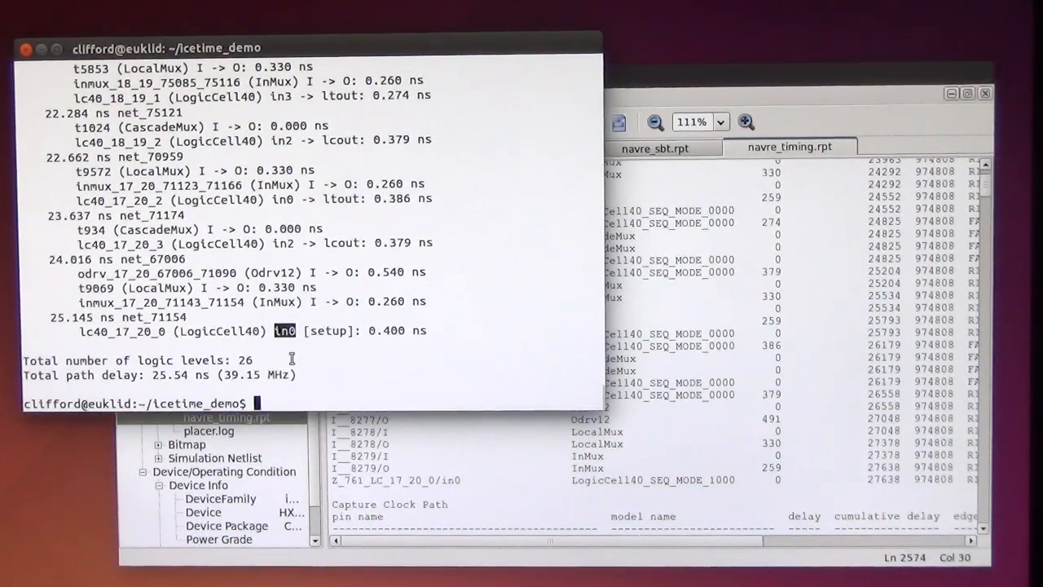
{"action": "mouse_move", "coordinate": [443, 243]}
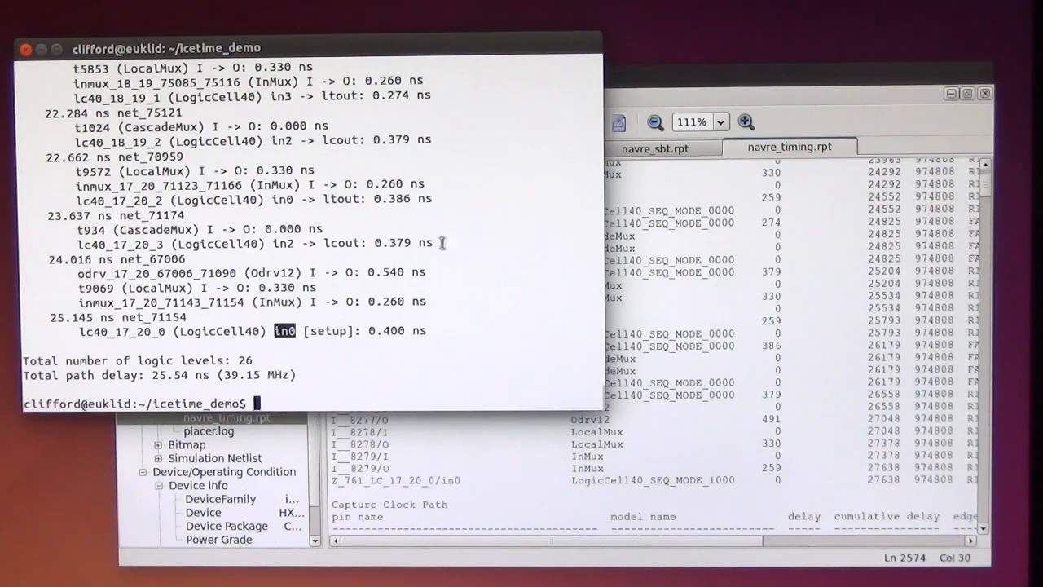
{"action": "mouse_move", "coordinate": [454, 267]}
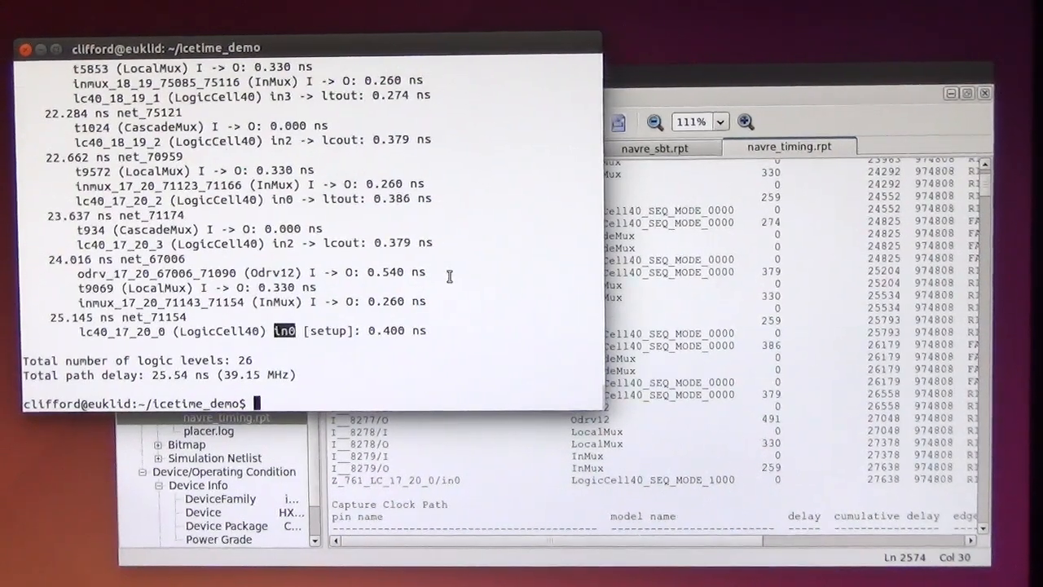
{"action": "mouse_move", "coordinate": [375, 316]}
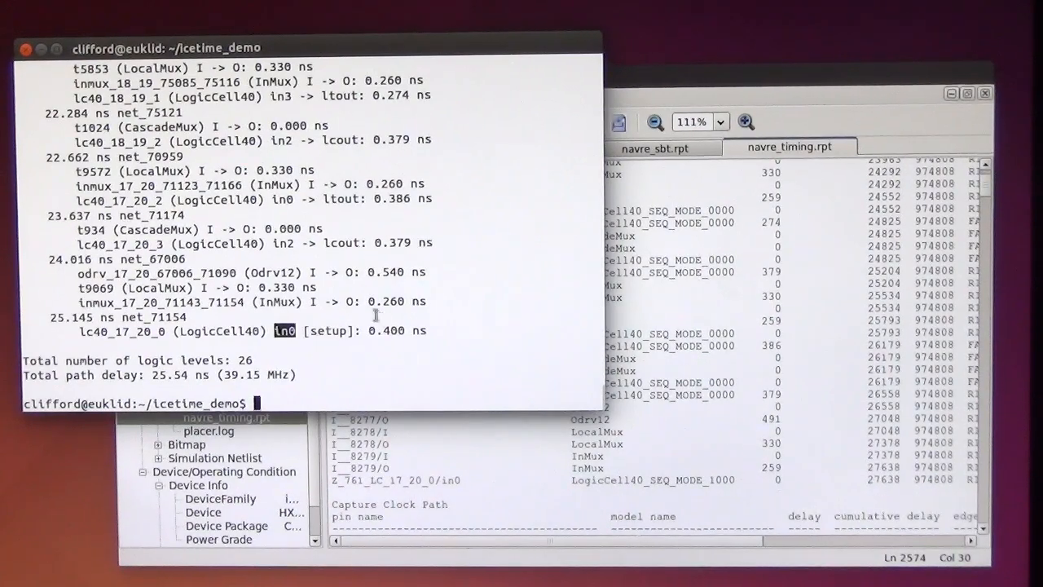
{"action": "mouse_move", "coordinate": [657, 313]}
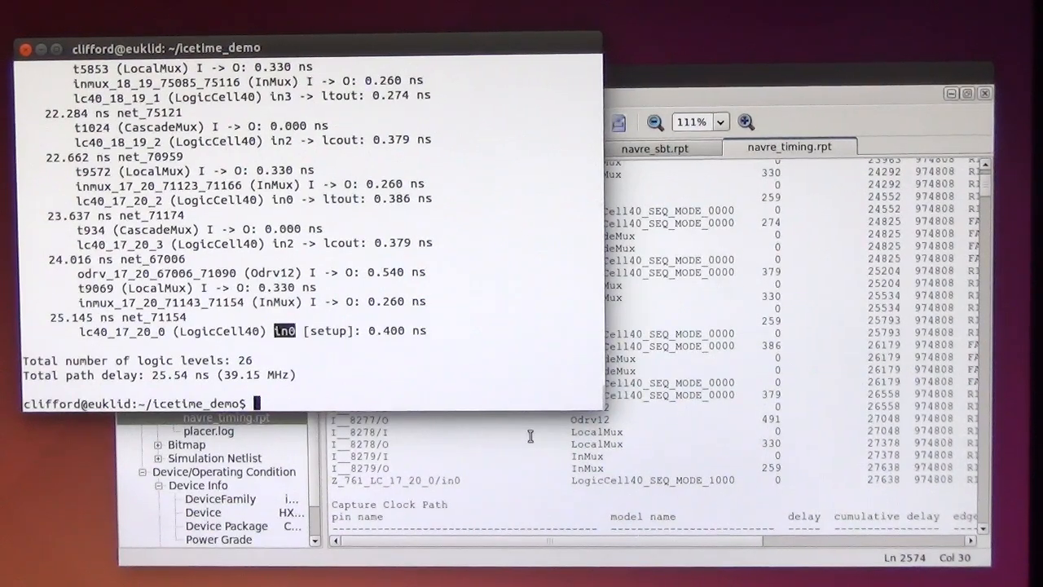
{"action": "mouse_move", "coordinate": [346, 209]}
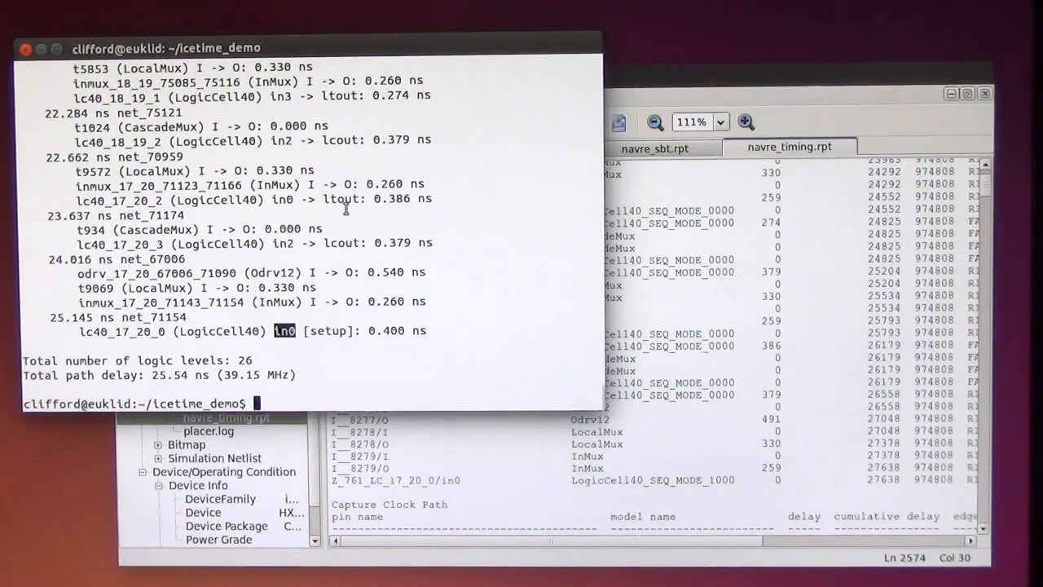
{"action": "mouse_move", "coordinate": [471, 300]}
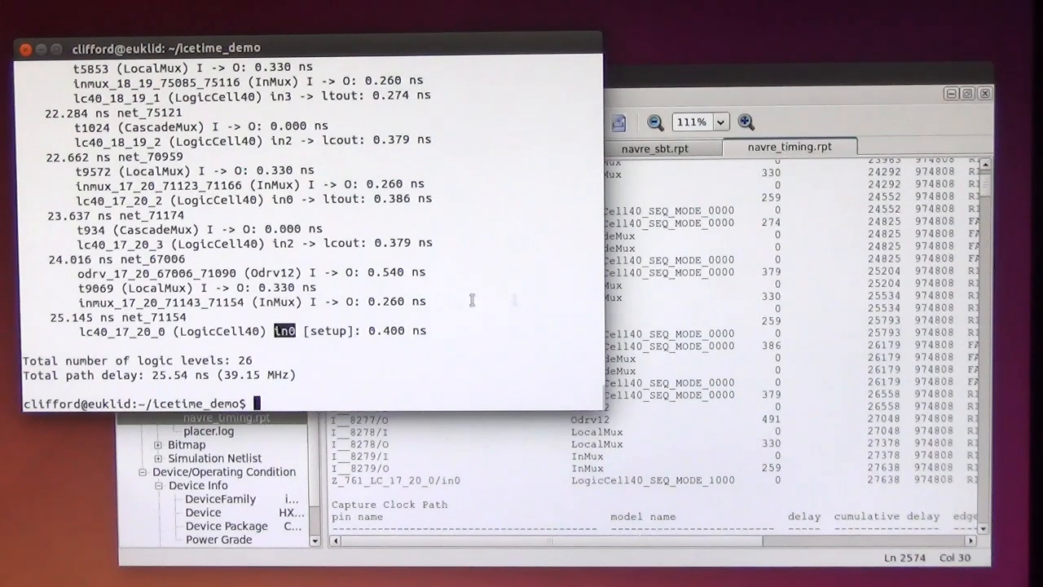